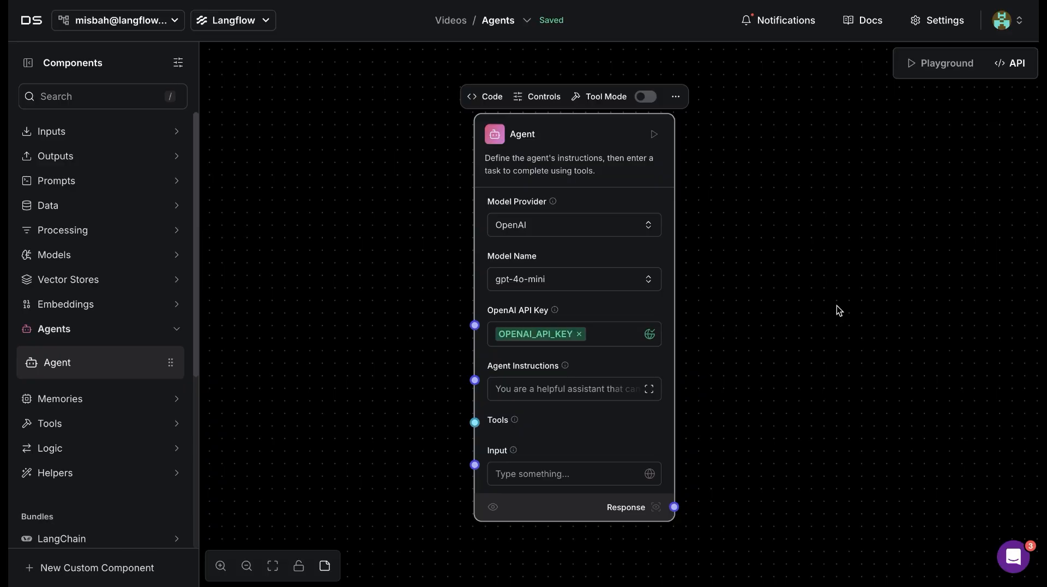
mouse_move(876, 107)
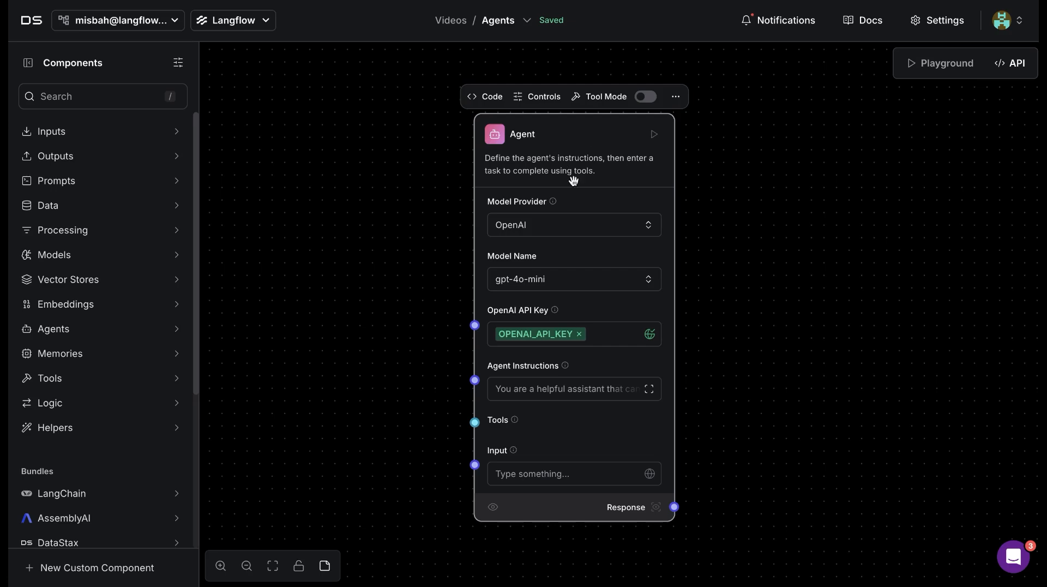
mouse_move(614, 221)
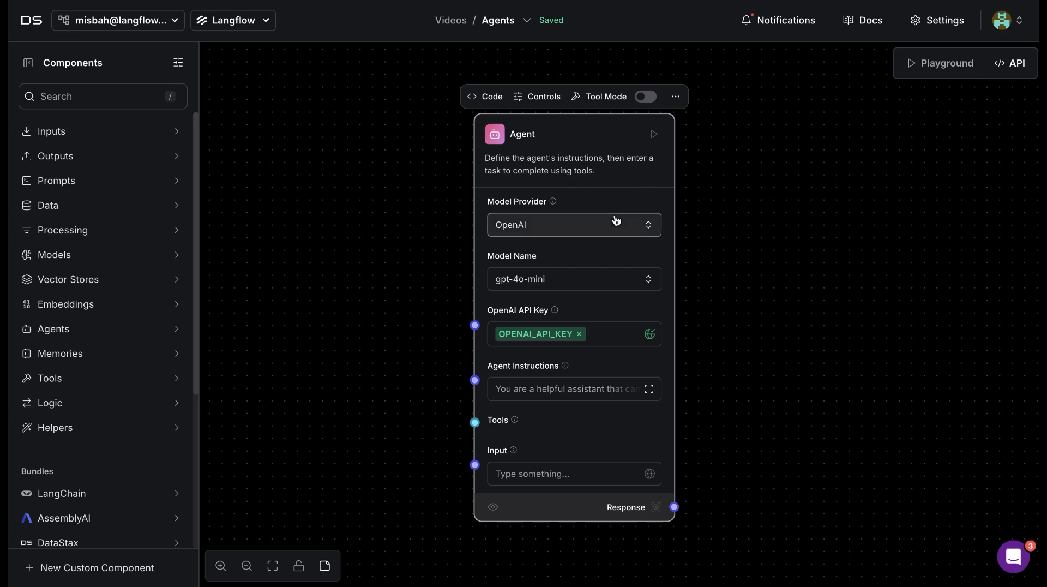
mouse_move(613, 225)
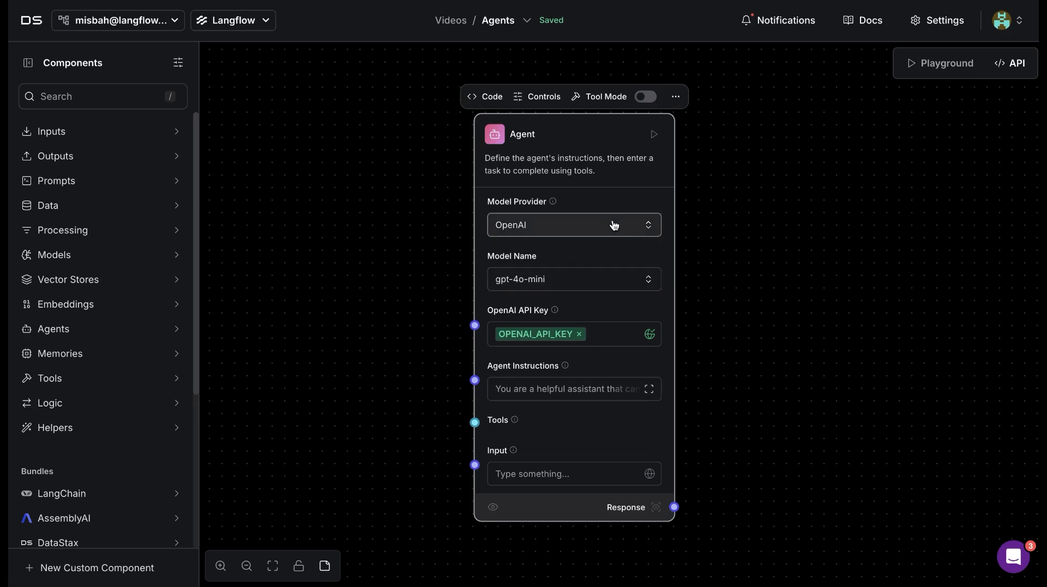
mouse_move(592, 234)
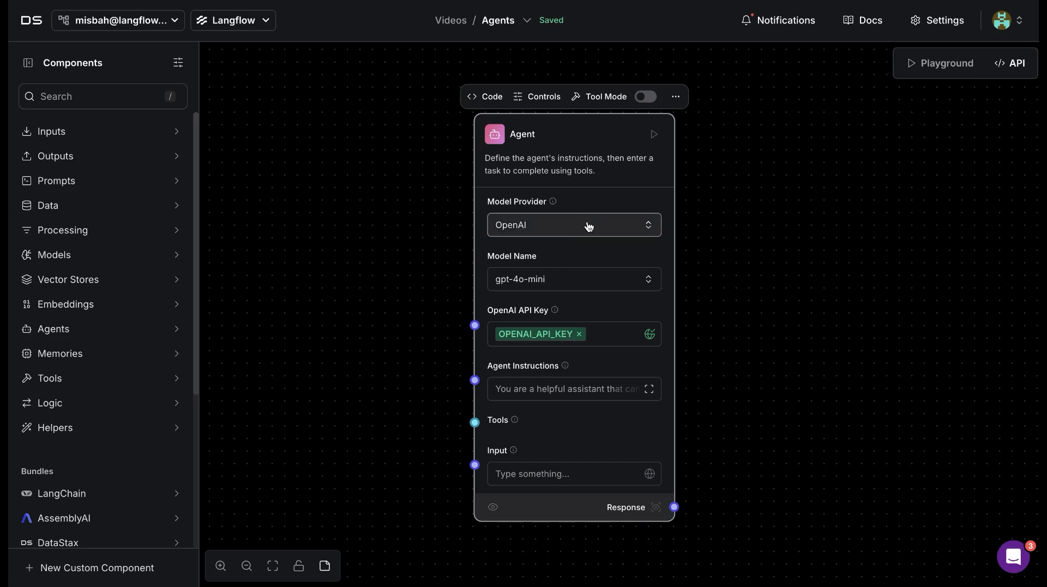
mouse_move(584, 229)
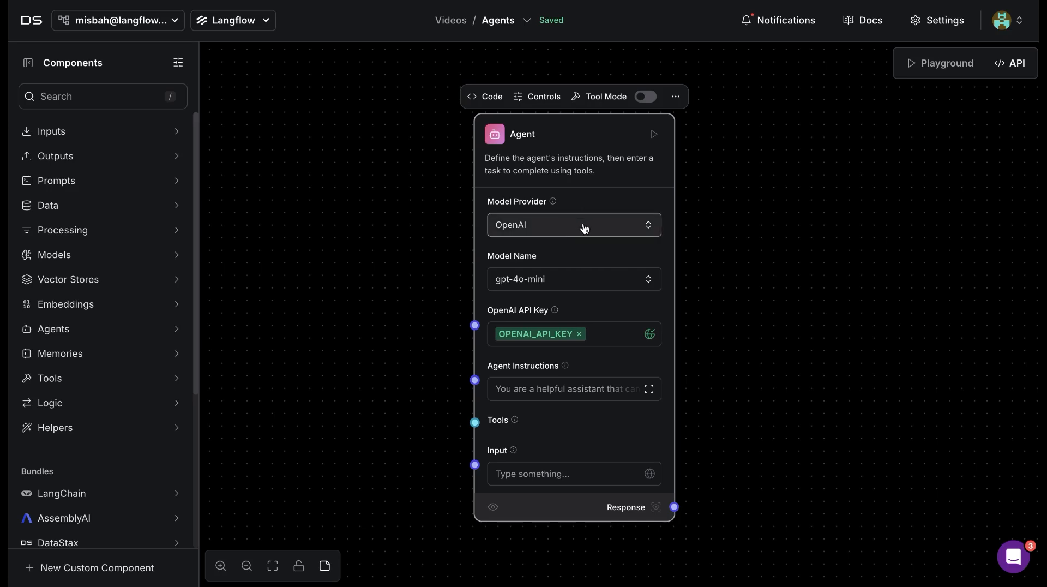
Review the Agent's settings, keeping OpenAI, gpt-4o-mini and its instructions unchanged.
left_click(573, 225)
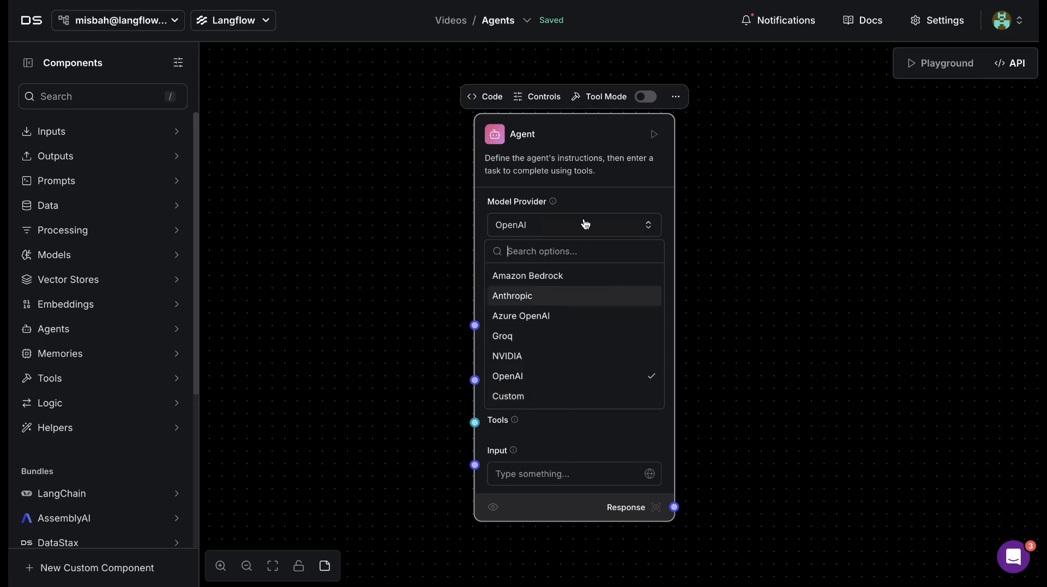
left_click(507, 376)
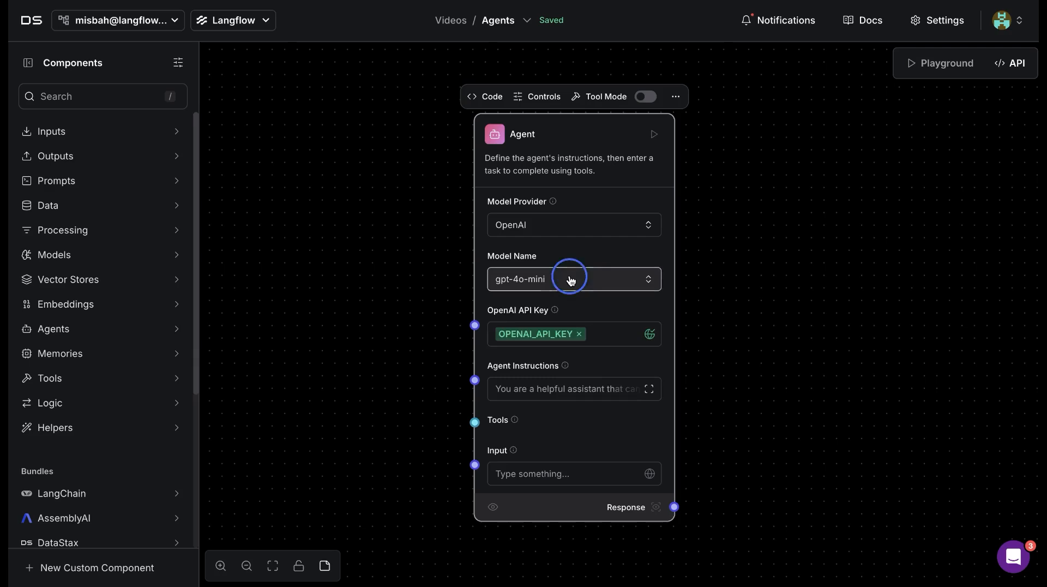
left_click(573, 278)
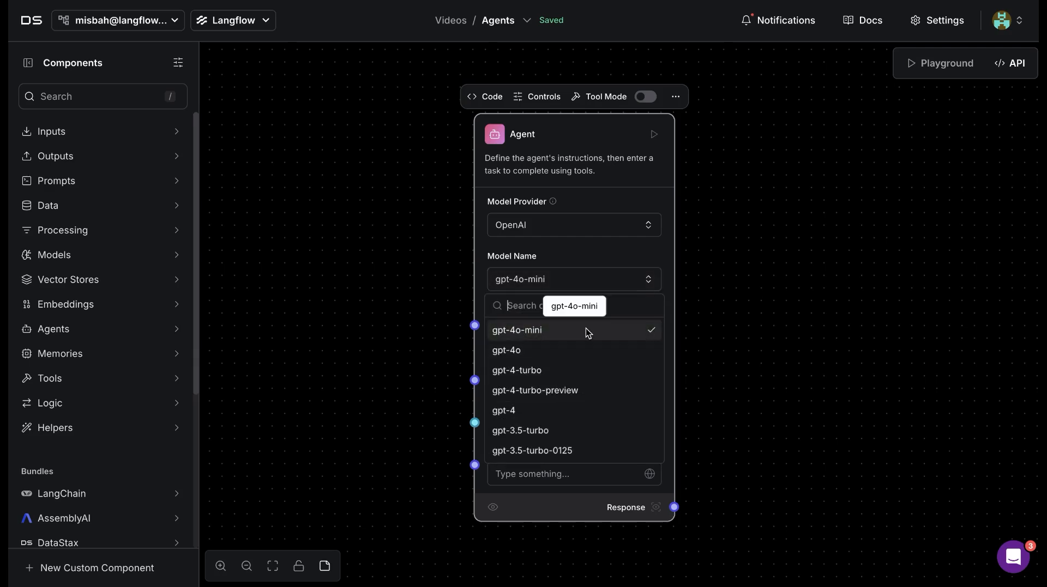
mouse_move(549, 333)
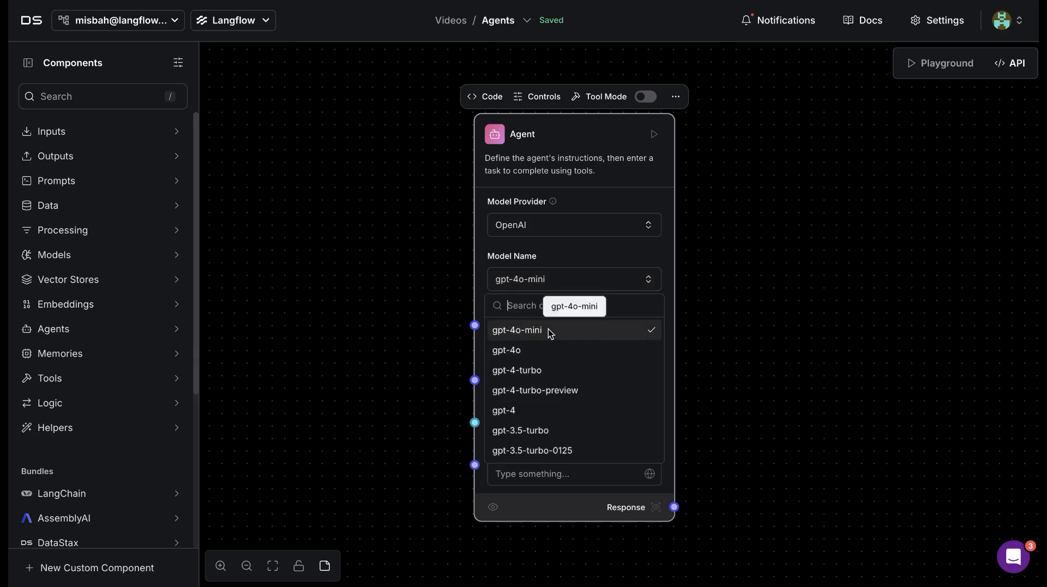
left_click(516, 329)
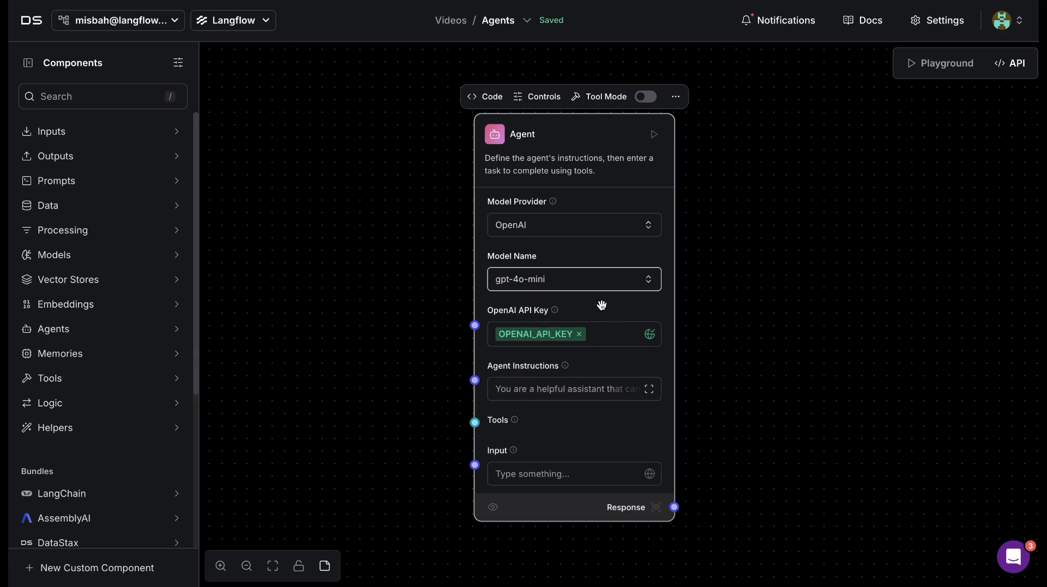
mouse_move(595, 327)
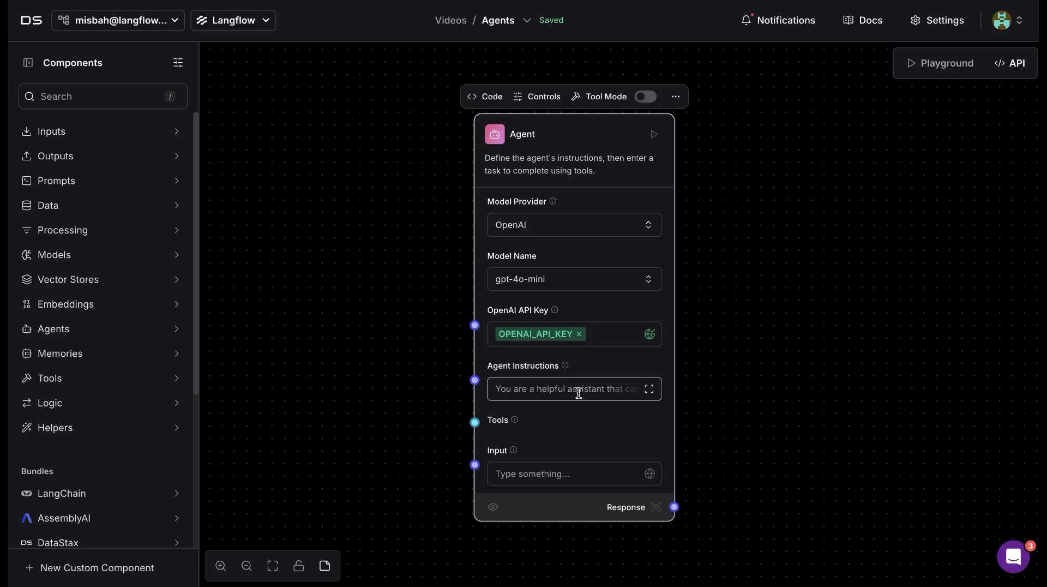
mouse_move(597, 399)
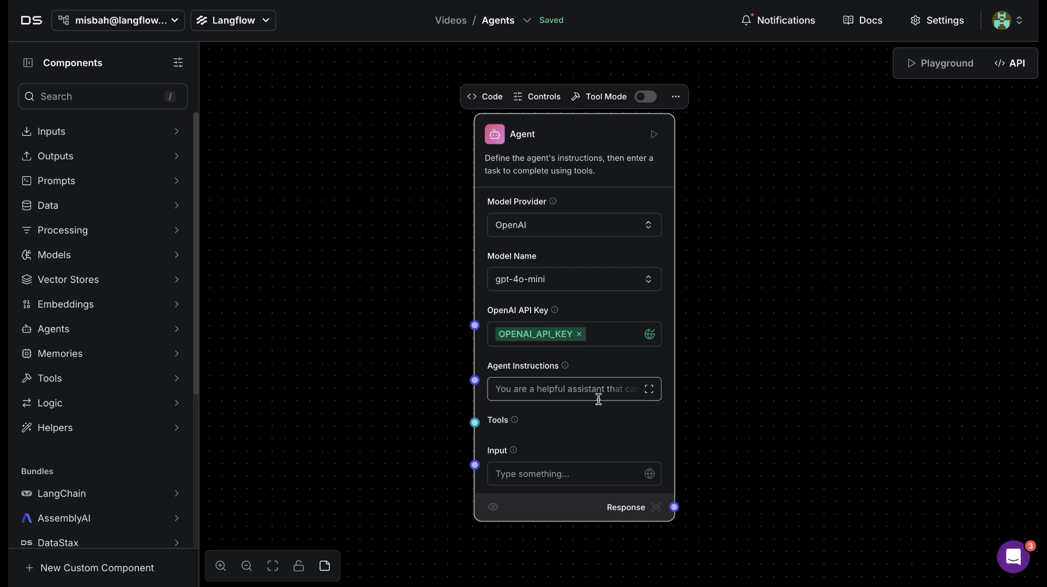
mouse_move(600, 395)
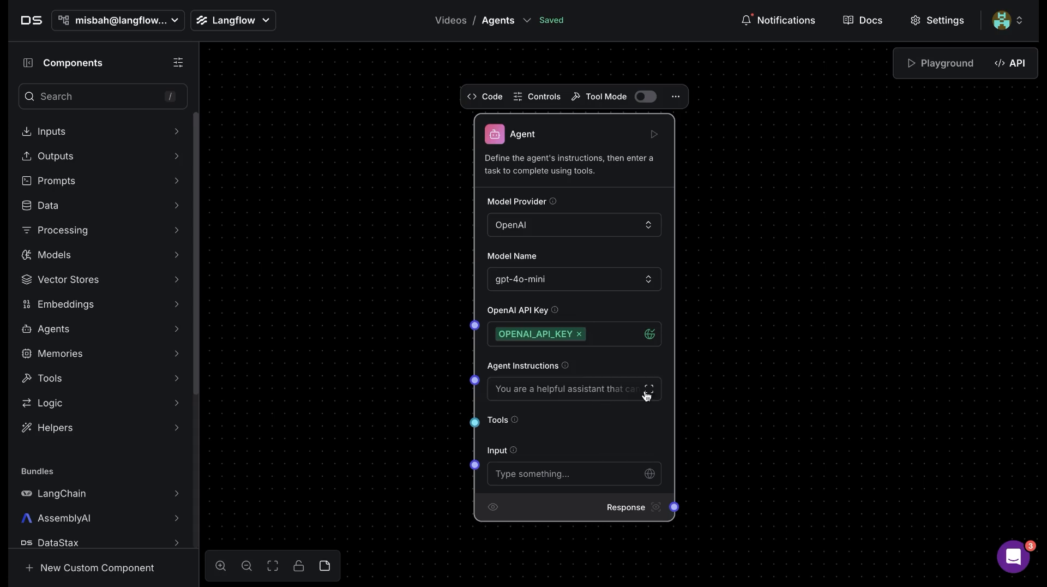
left_click(648, 388)
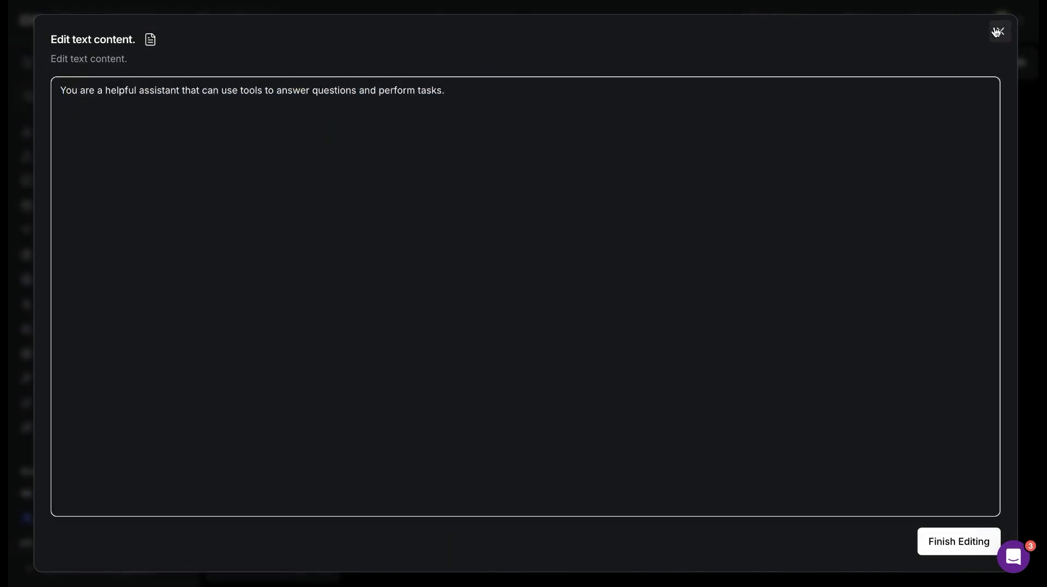
left_click(998, 31)
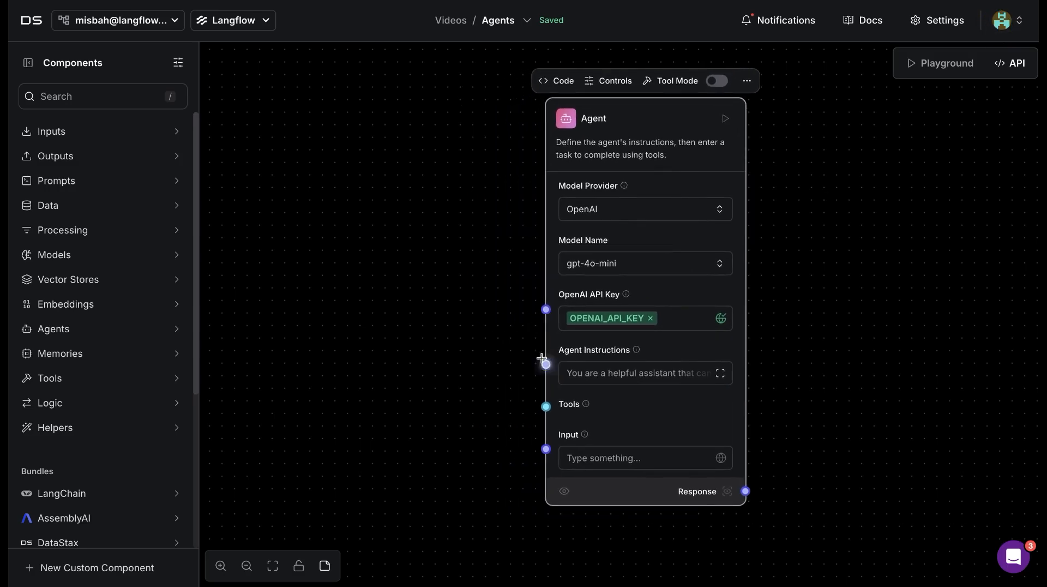
mouse_move(546, 365)
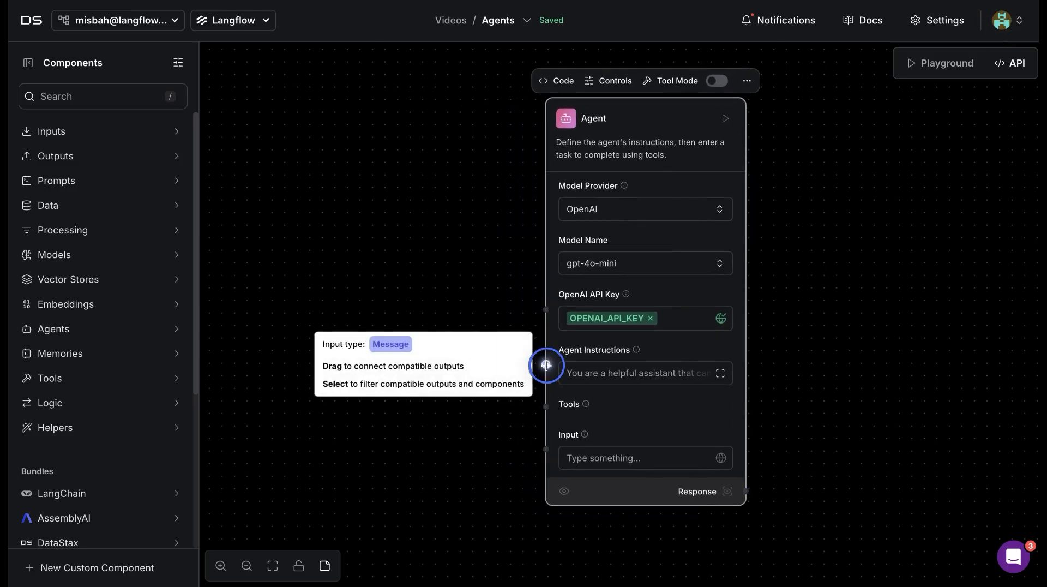
Wire the Calculator's Tool output into the Agent's Tools input and place it beside the agent.
left_click(545, 365)
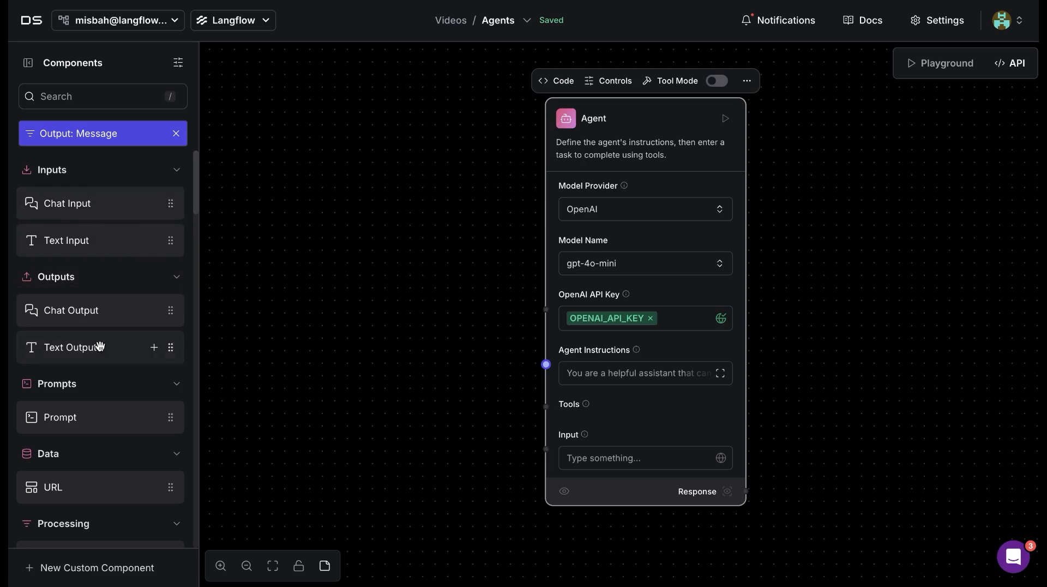
scroll("down", 3)
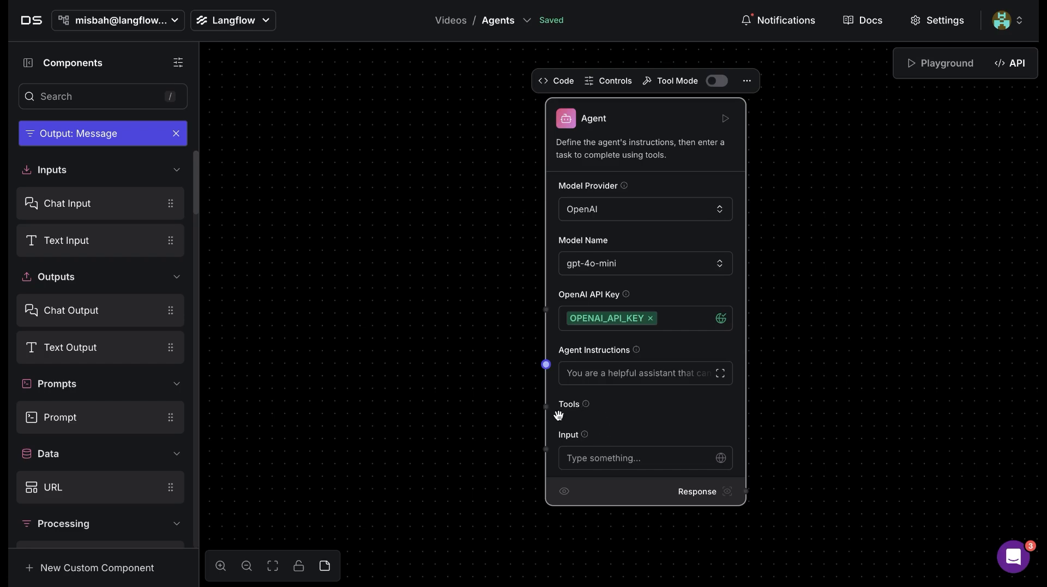
mouse_move(549, 409)
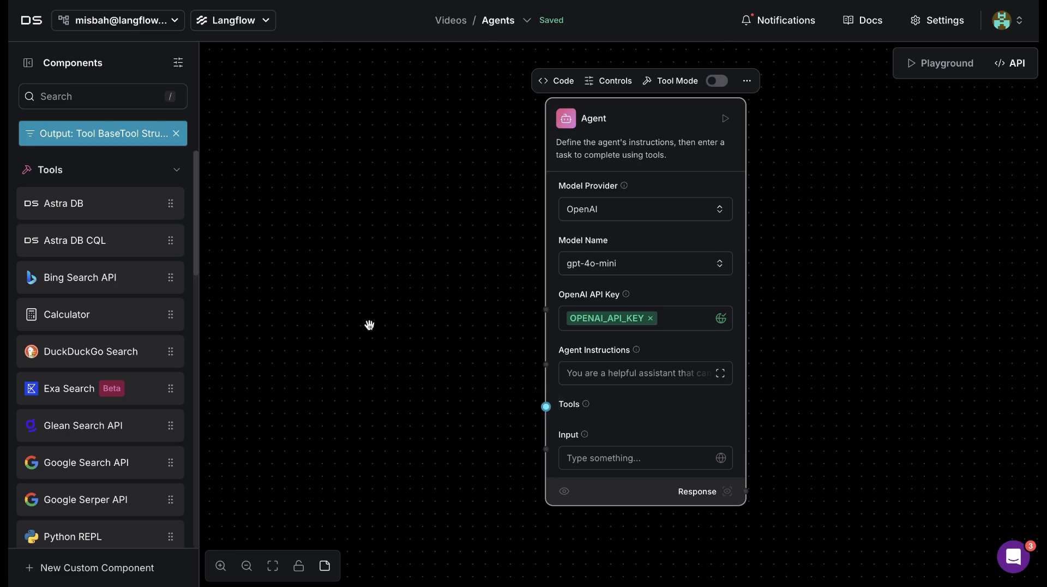
mouse_move(599, 413)
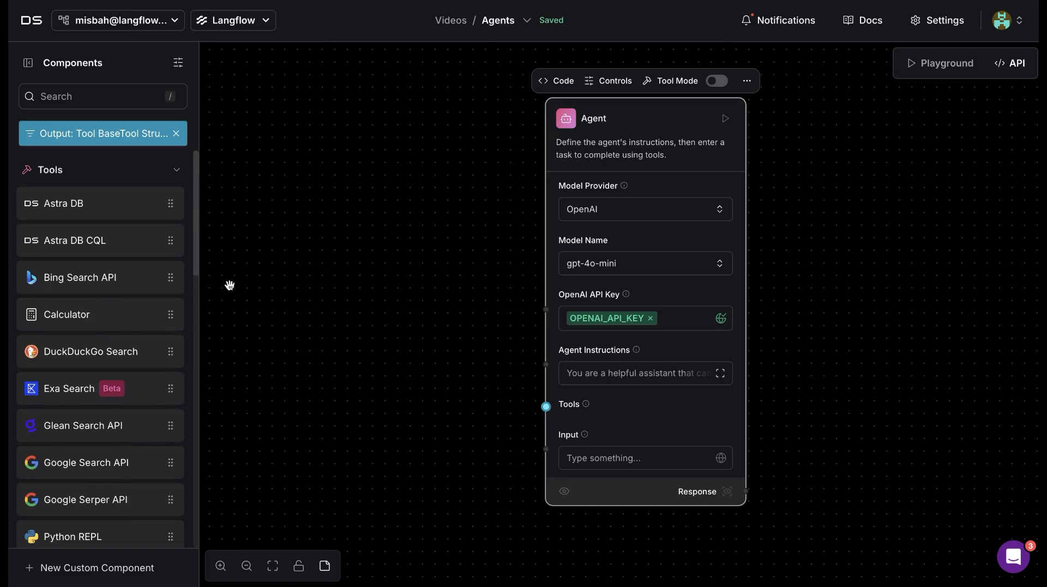
mouse_move(92, 225)
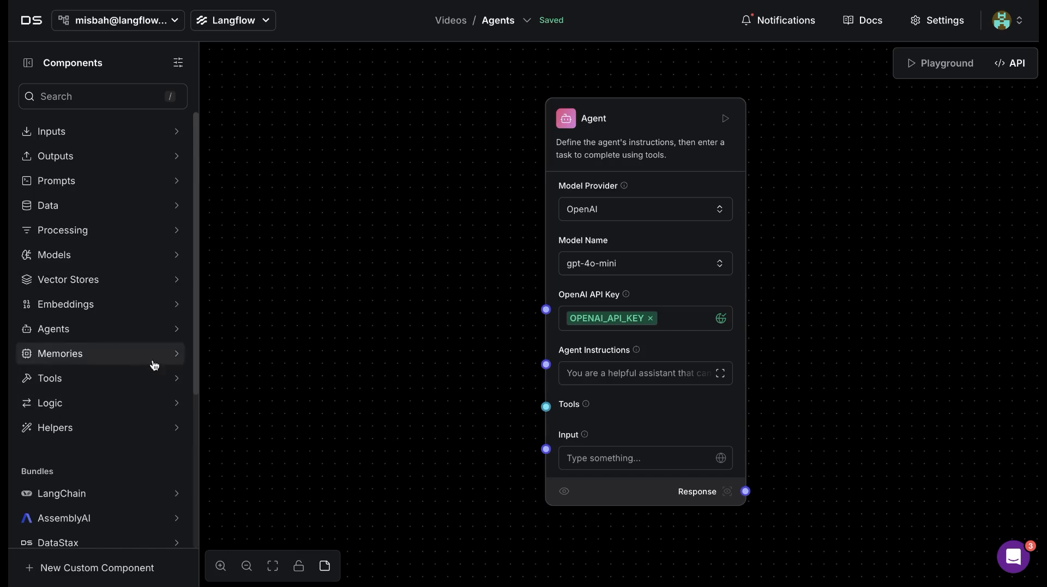
mouse_move(546, 407)
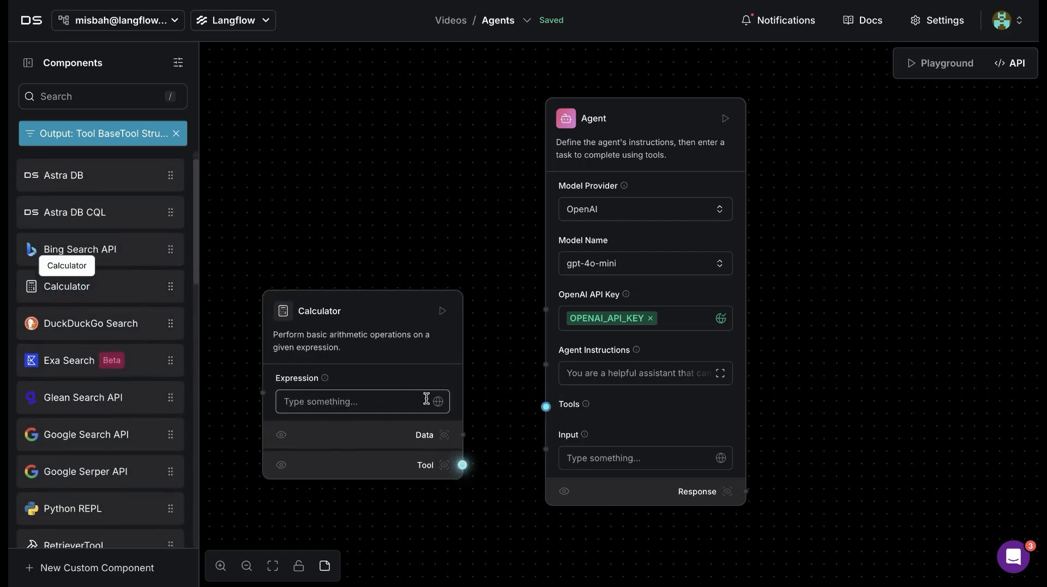
left_click_drag(463, 464, 545, 407)
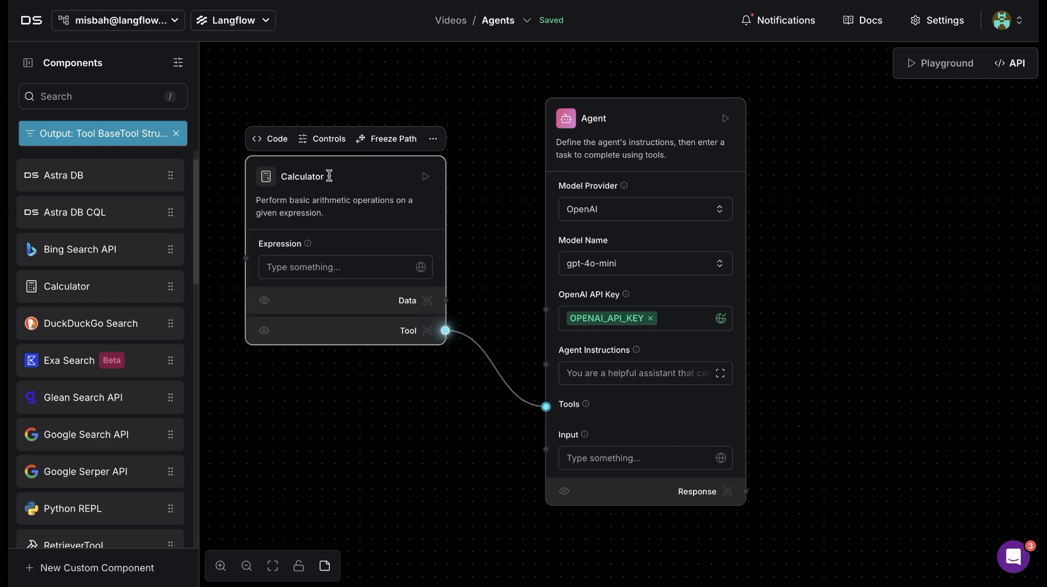
left_click_drag(345, 175, 378, 154)
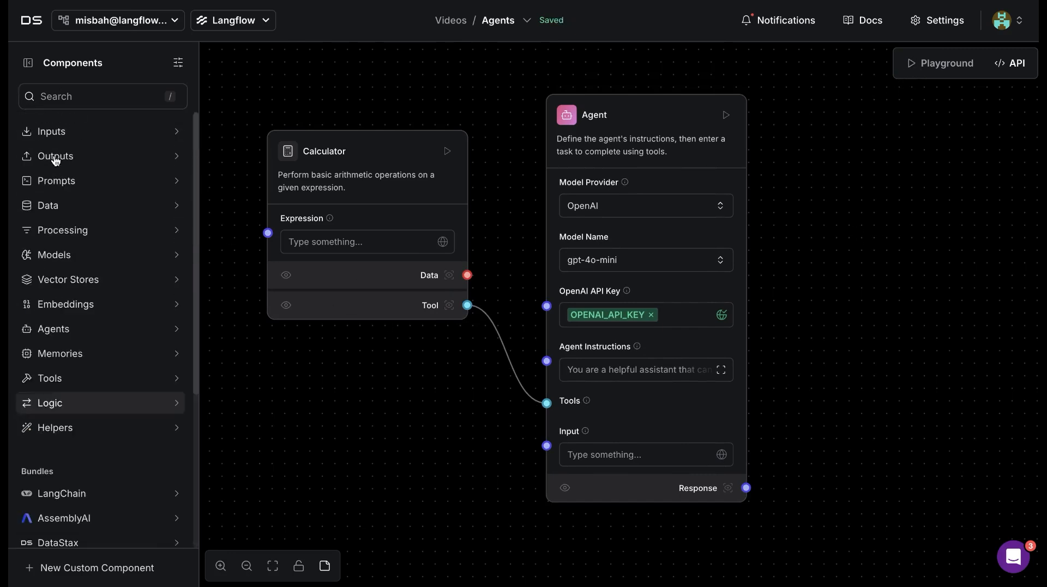
Connect the Agent's Response to a Chat Output and tidy the flow's layout on the canvas.
left_click(51, 131)
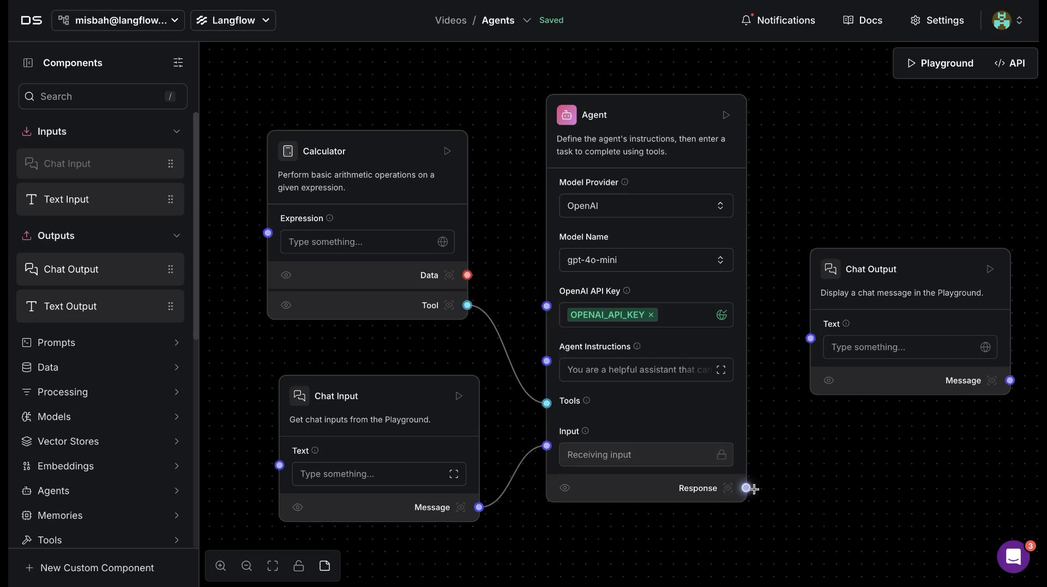
left_click_drag(746, 487, 811, 347)
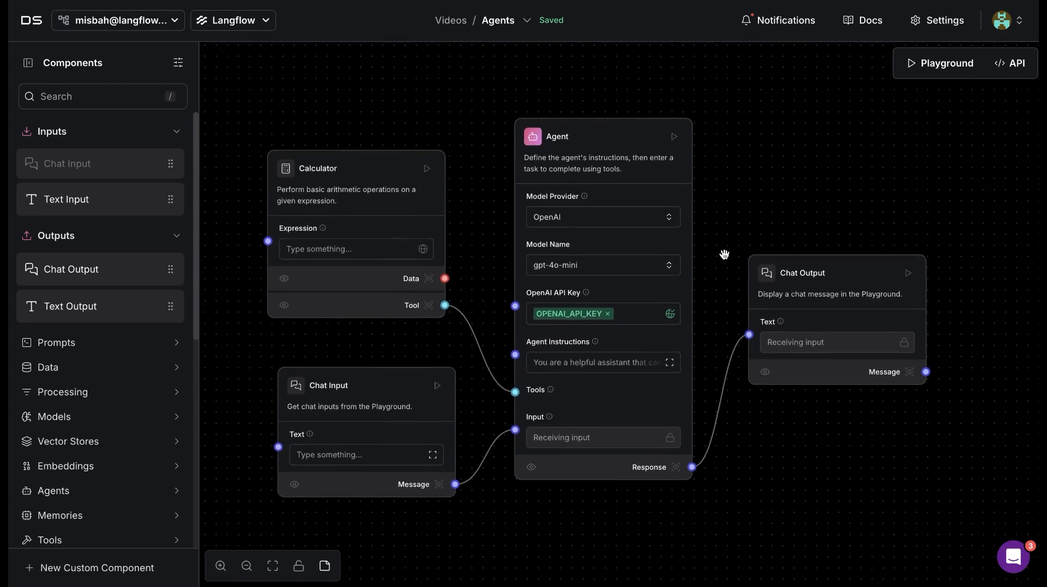
mouse_move(719, 329)
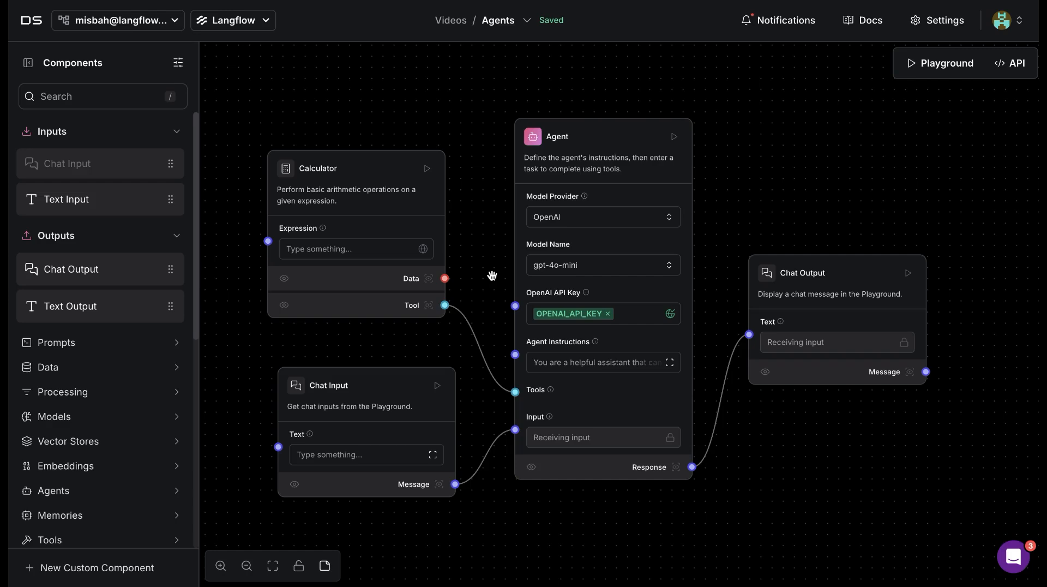
left_click_drag(492, 275, 723, 231)
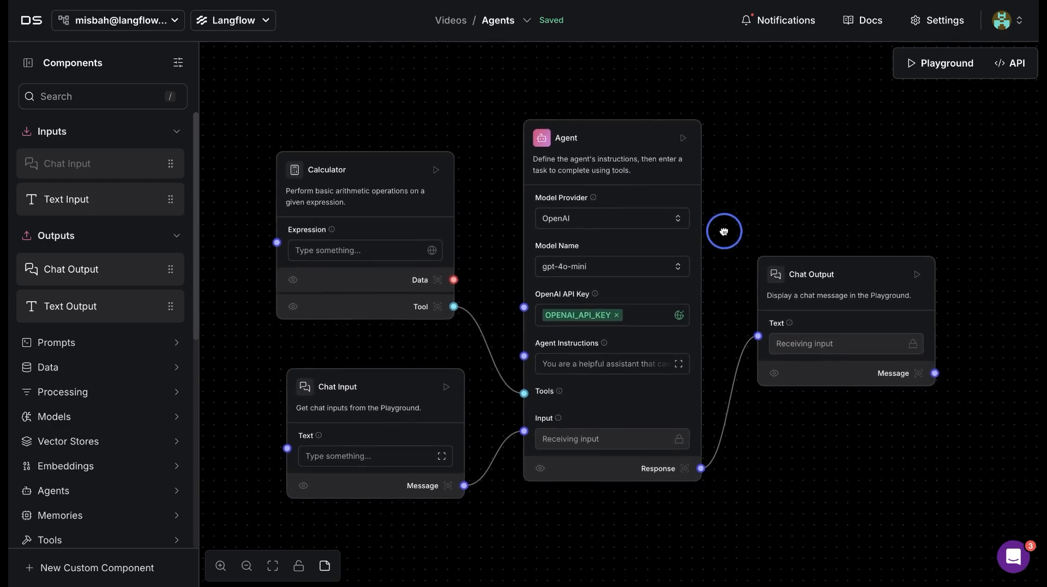
left_click_drag(723, 231, 710, 218)
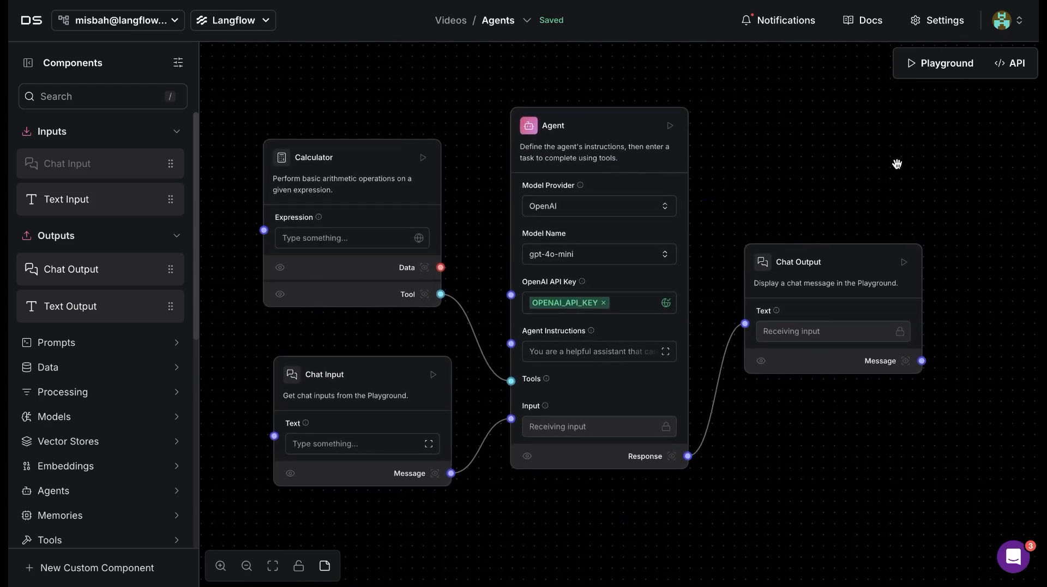
Send 'hi' in the Playground and get the agent's 'Hello! How can I assist you today?' reply.
left_click(946, 63)
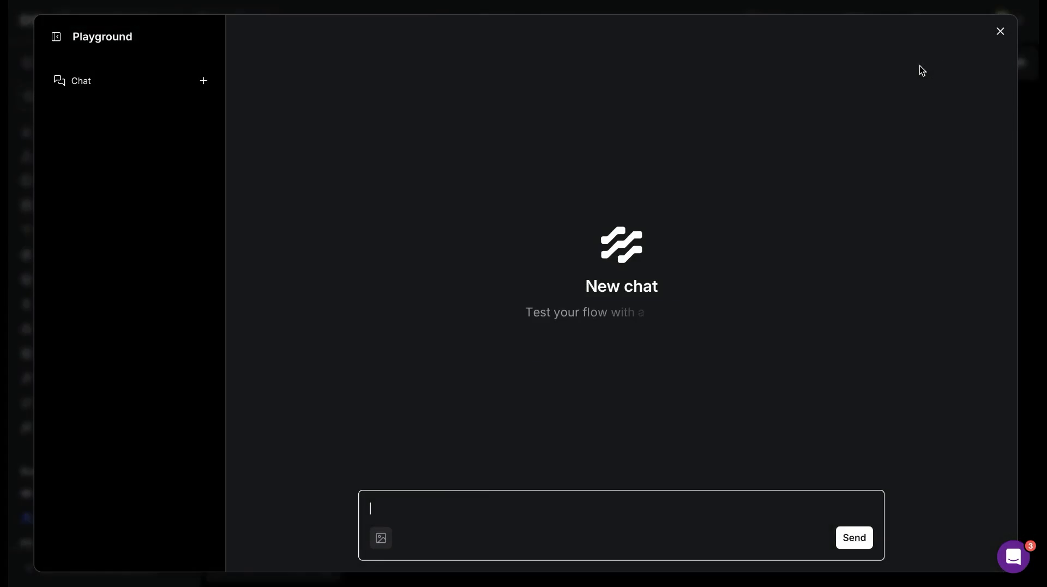
left_click(420, 514)
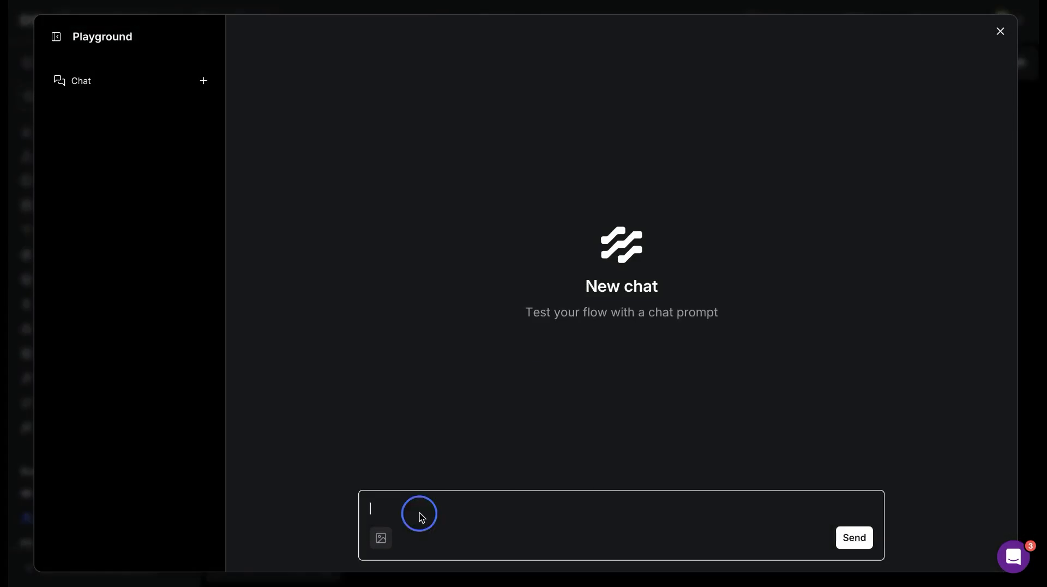
left_click(853, 538)
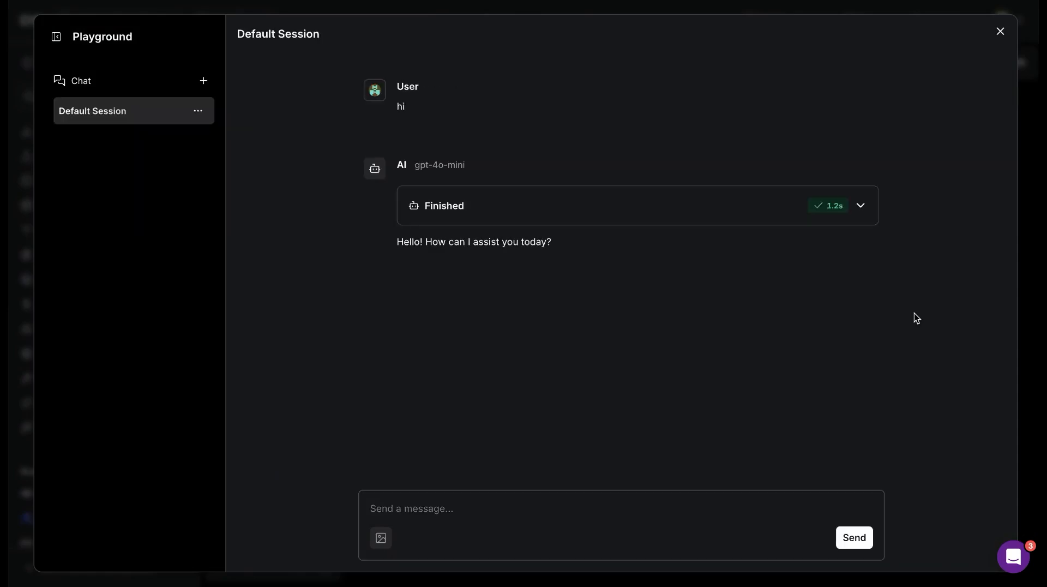
mouse_move(657, 308)
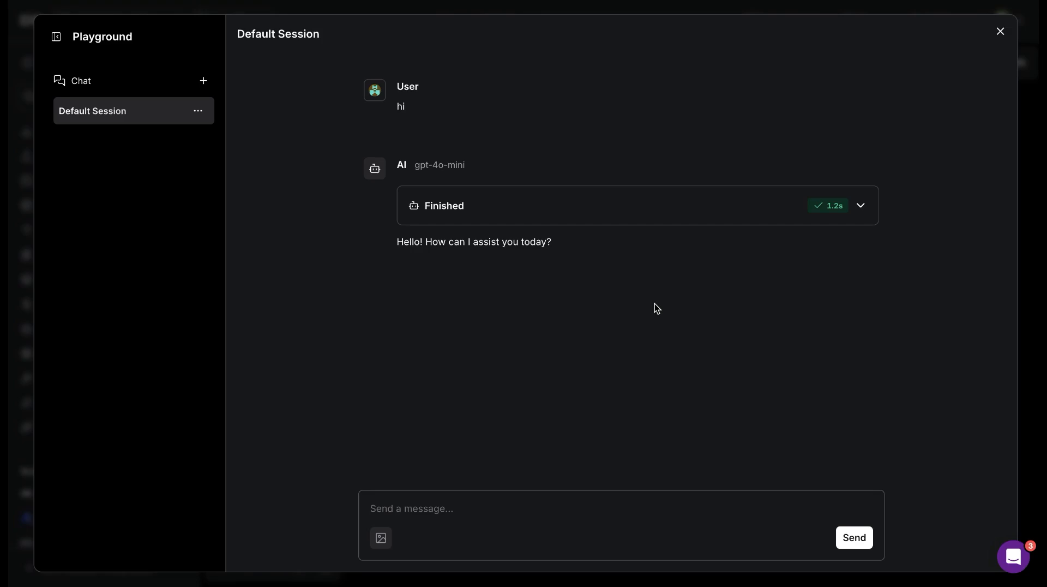
mouse_move(873, 228)
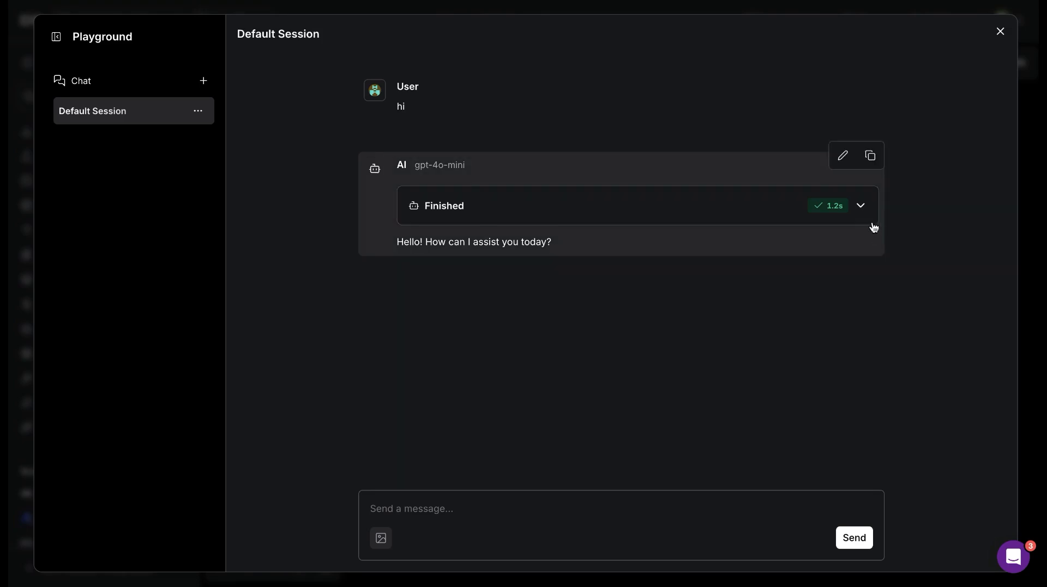
Inspect the agent's Finished run steps, then leave the Playground for the flow canvas.
left_click(861, 206)
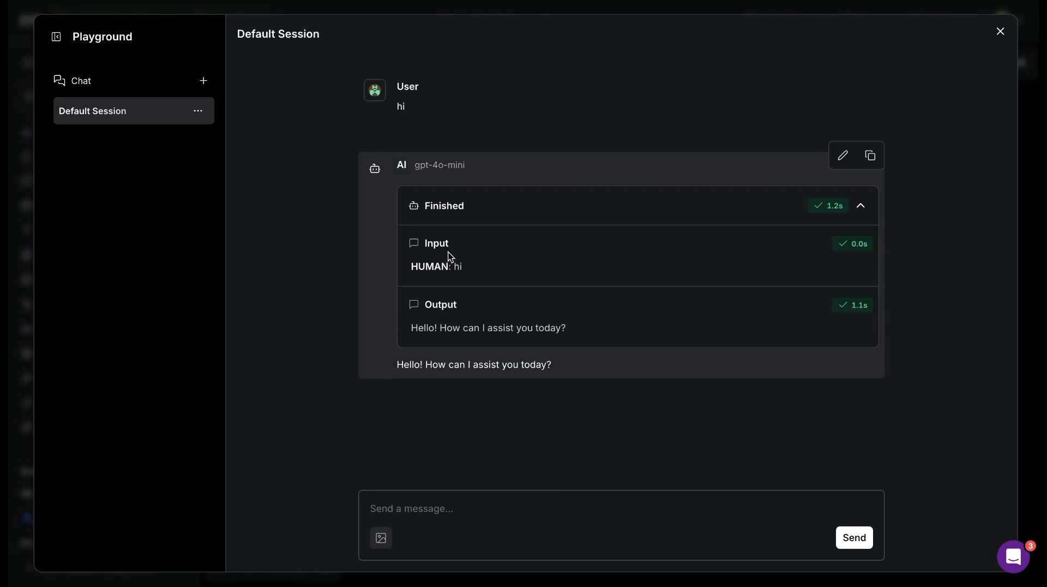
mouse_move(487, 278)
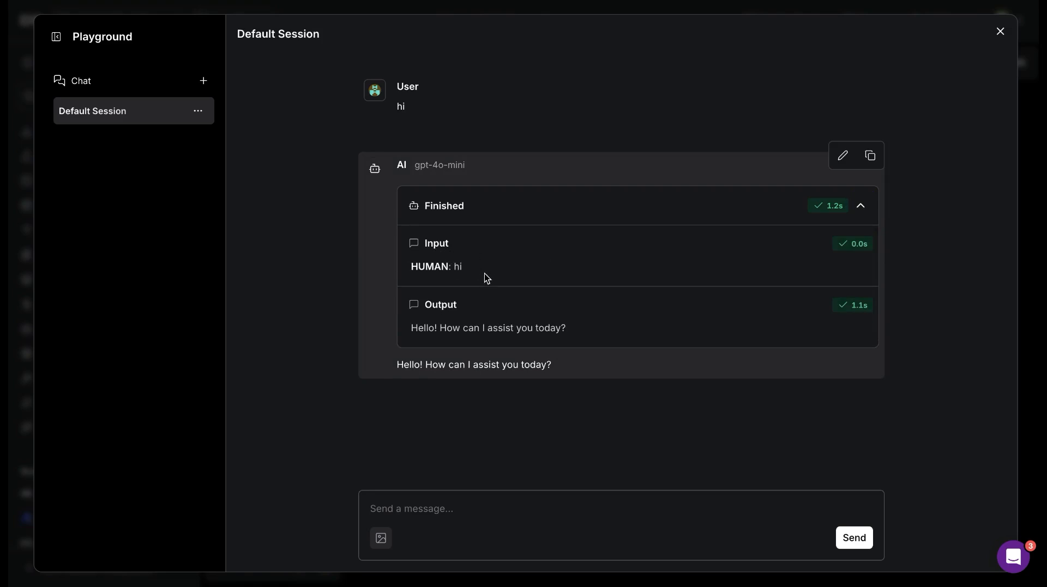
mouse_move(505, 317)
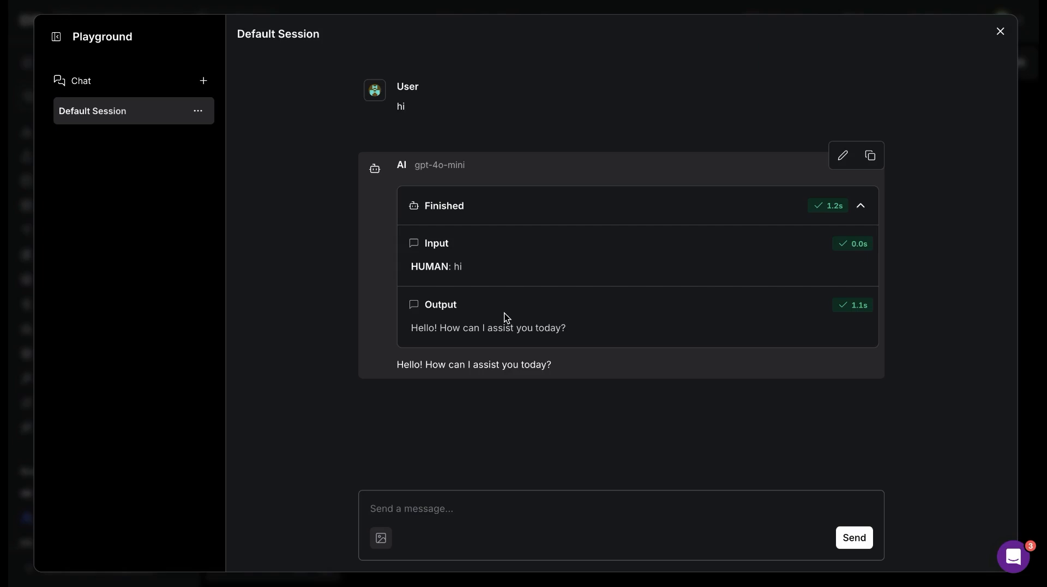
mouse_move(461, 329)
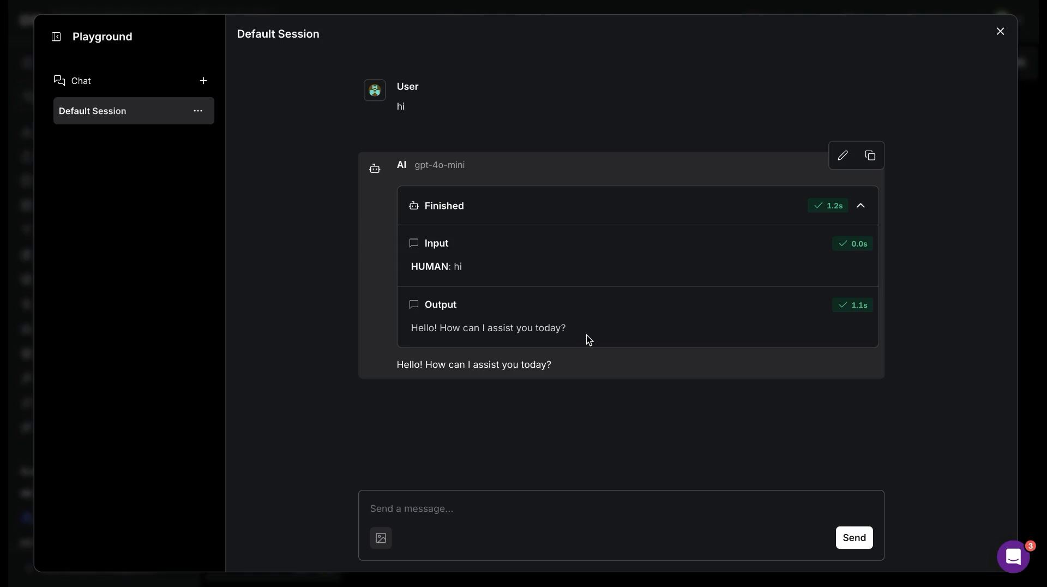
mouse_move(810, 290)
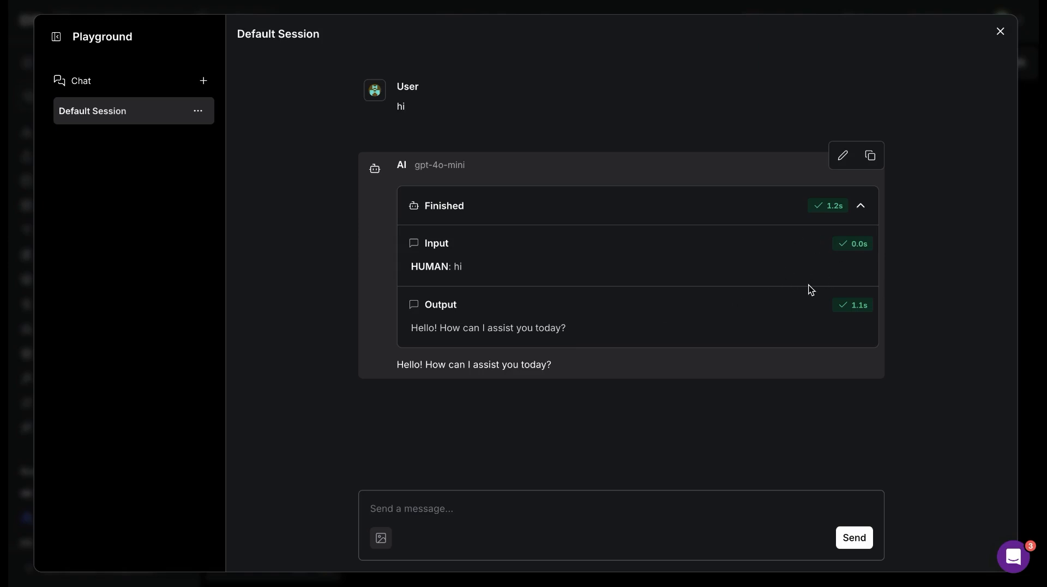
mouse_move(793, 328)
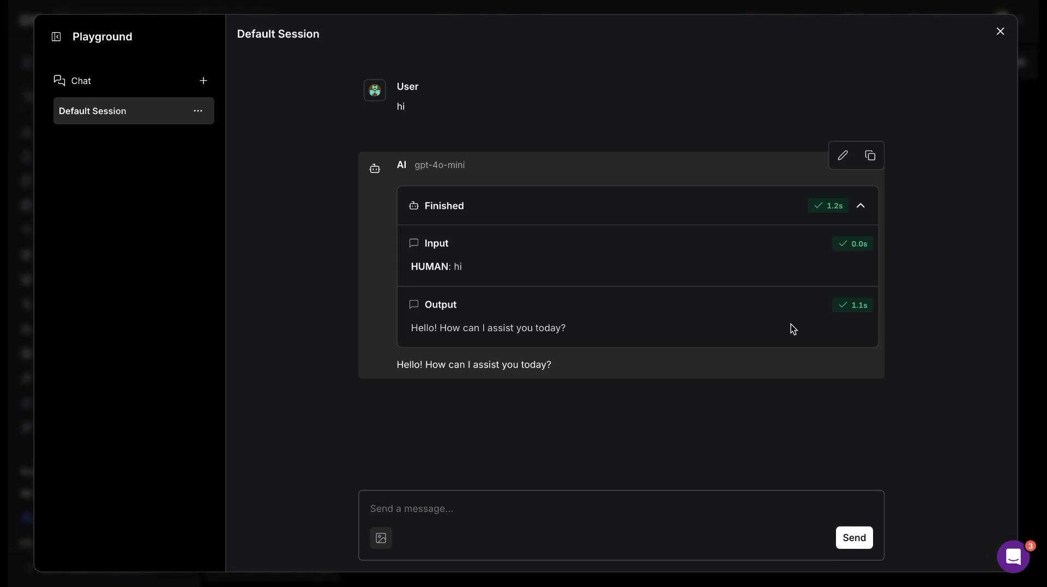
mouse_move(713, 295)
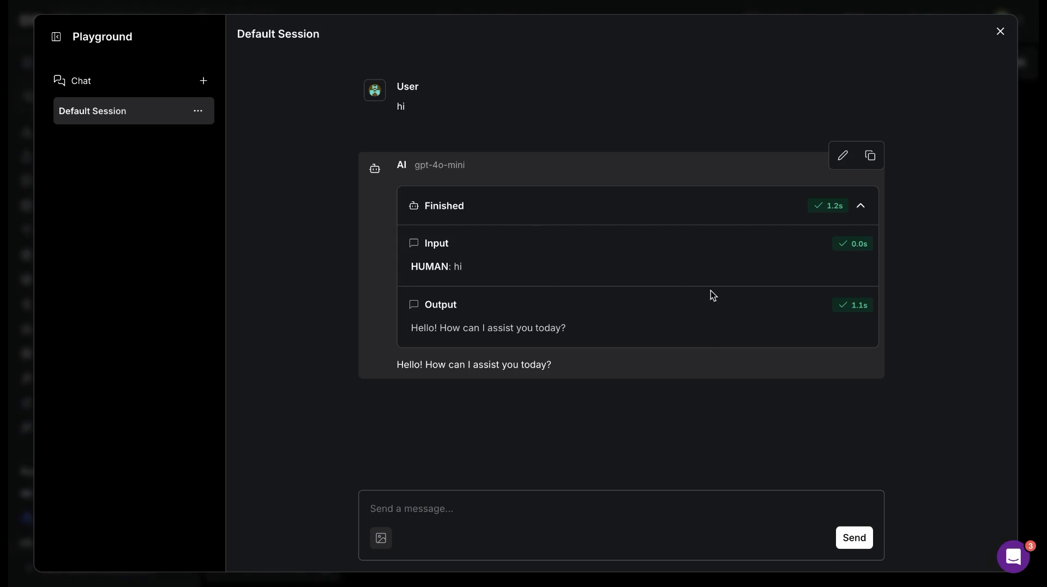
mouse_move(691, 275)
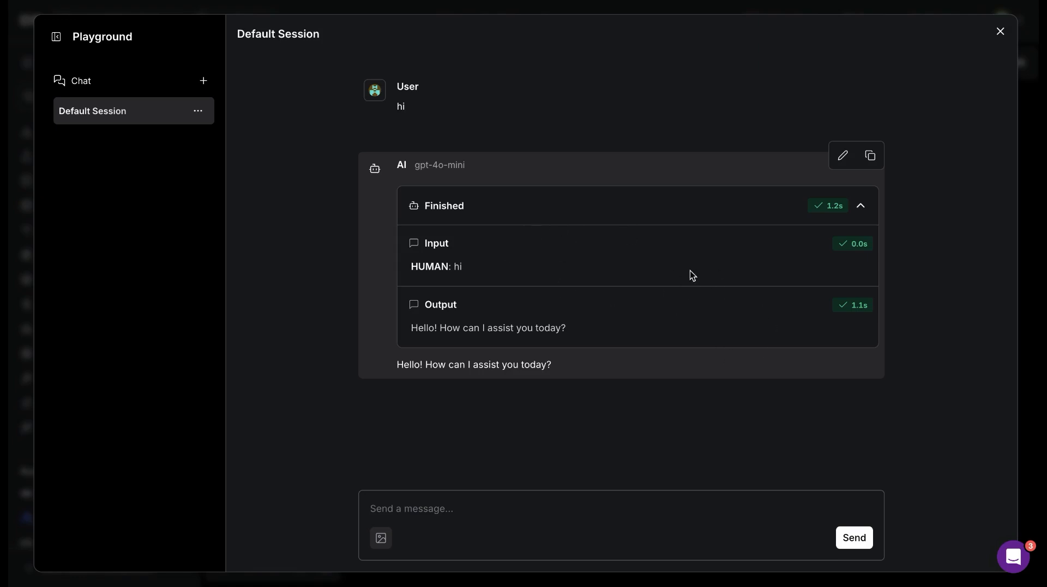
mouse_move(765, 264)
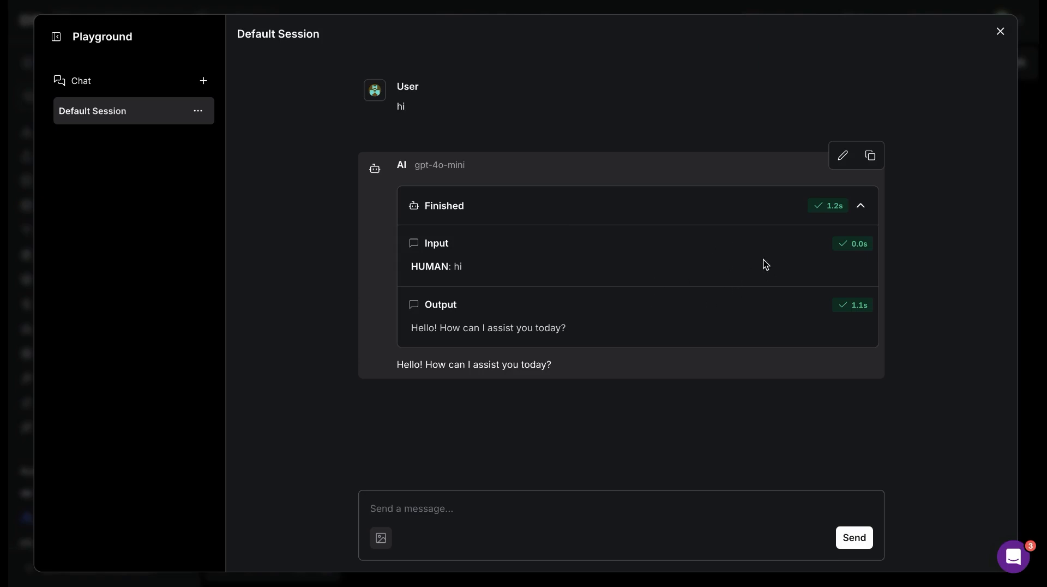
left_click(861, 206)
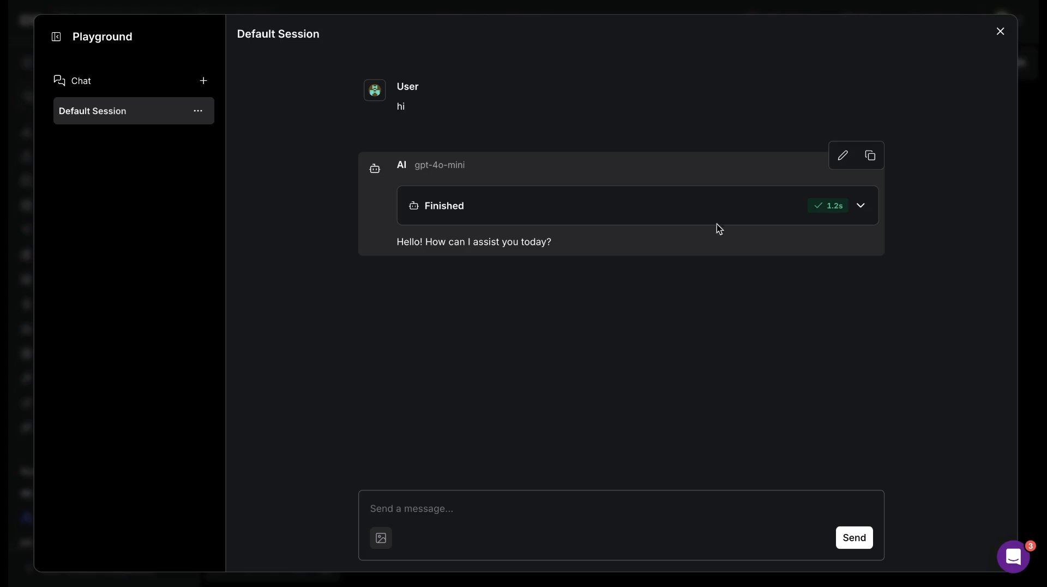
mouse_move(651, 413)
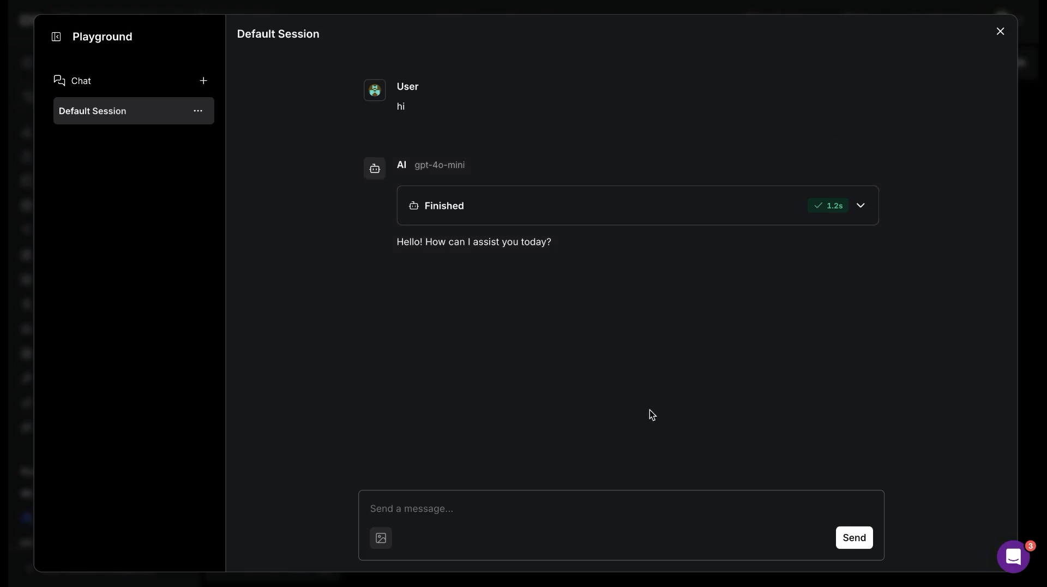
left_click(999, 30)
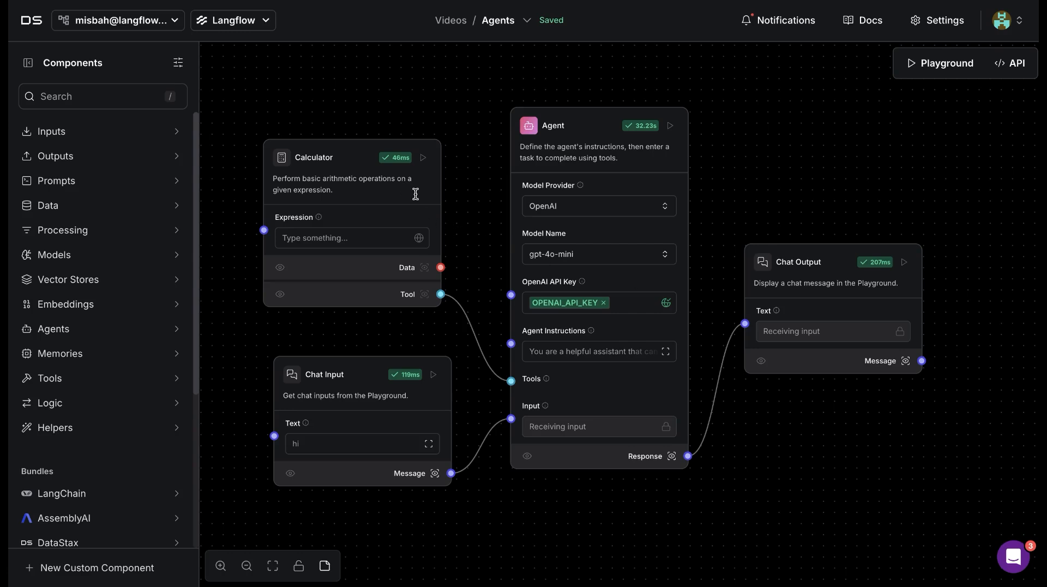
mouse_move(467, 196)
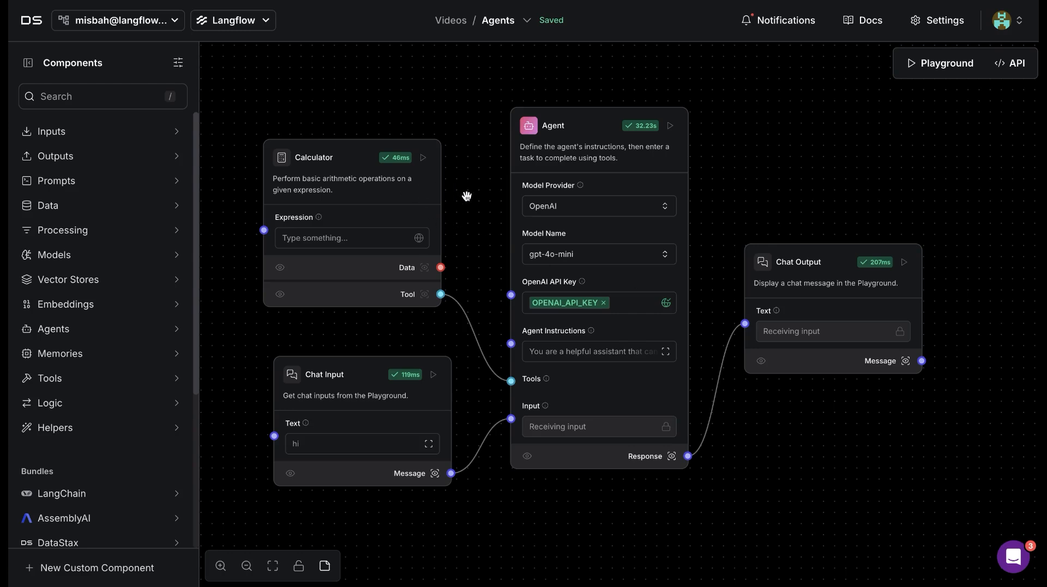
Bring up the Calculator component's Python source from its node toolbar.
left_click_drag(468, 195, 378, 184)
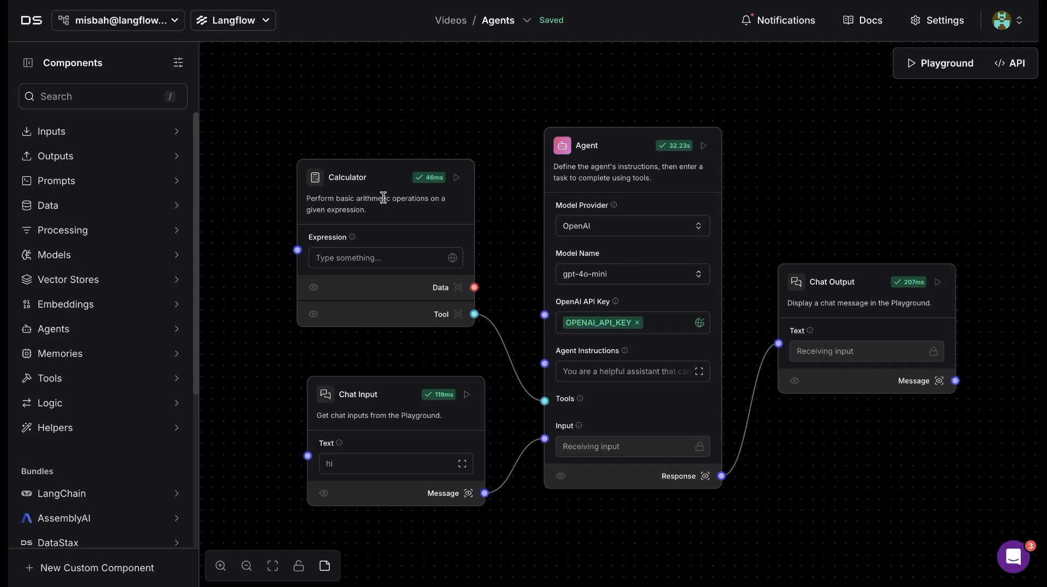
left_click(347, 177)
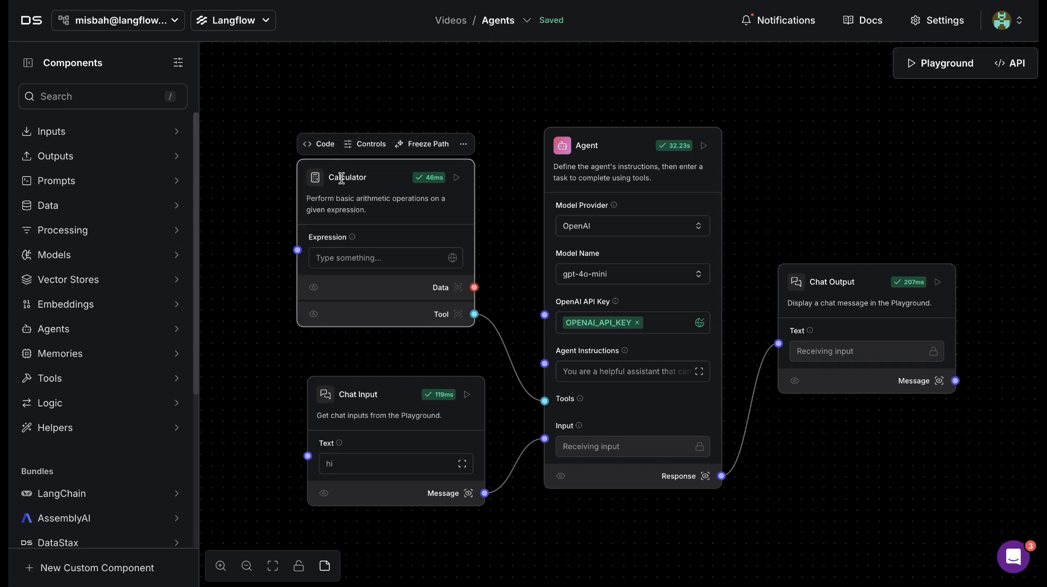
left_click(321, 144)
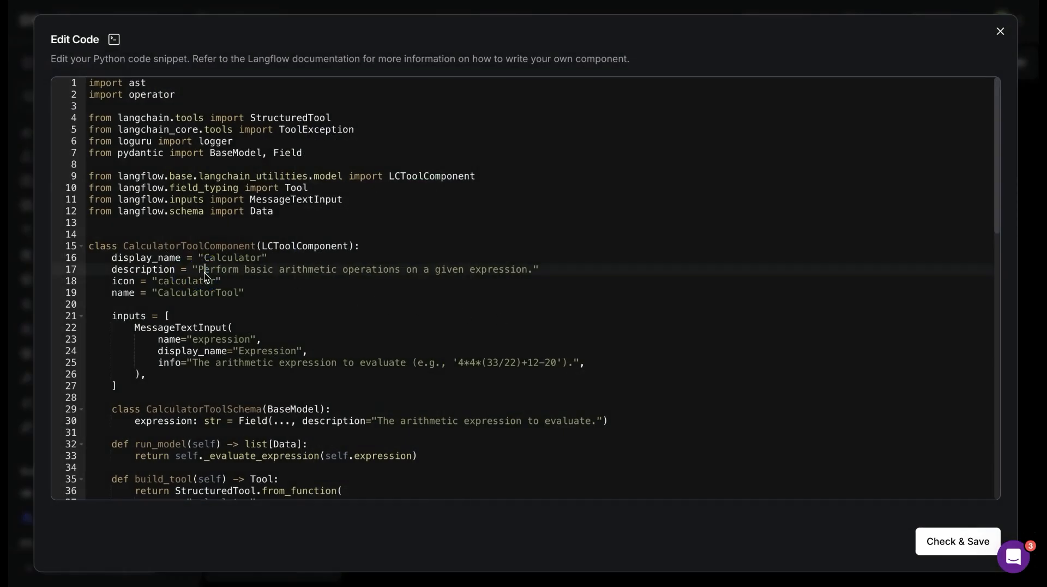
Highlight the Calculator's description string on line 17 and leave the code unchanged.
left_click_drag(198, 269, 535, 270)
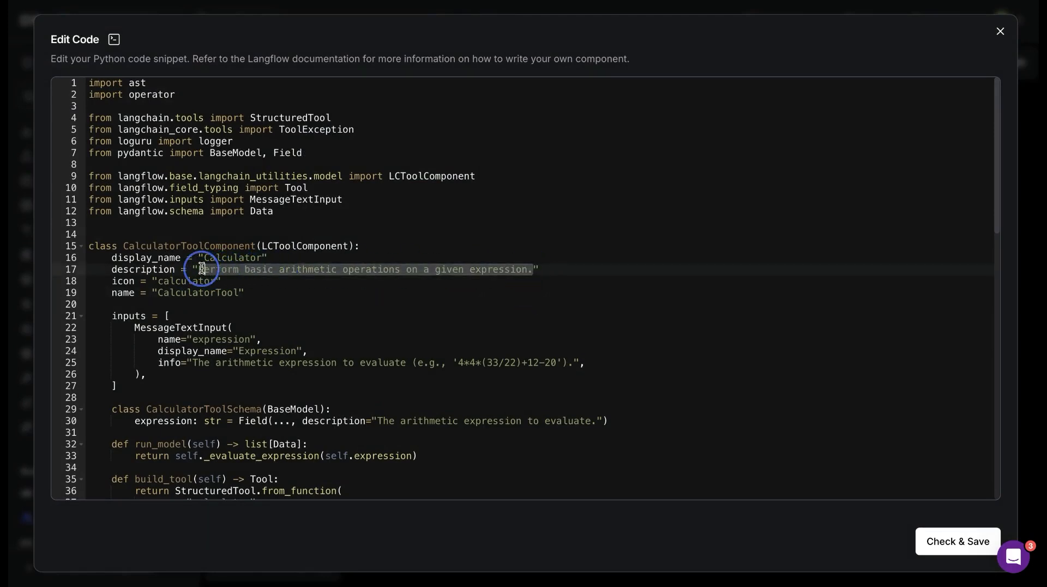
left_click(1000, 30)
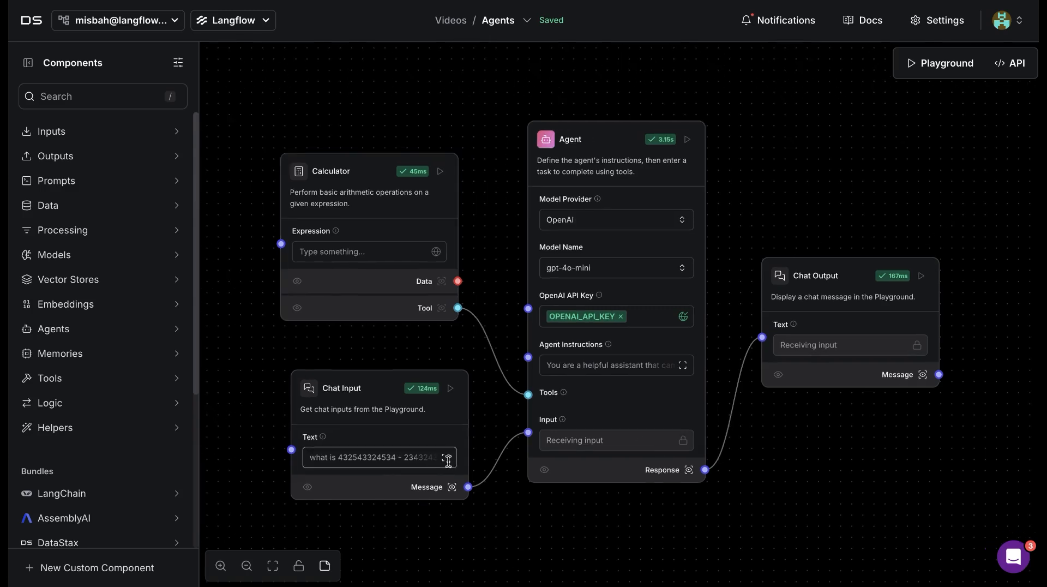
left_click(447, 457)
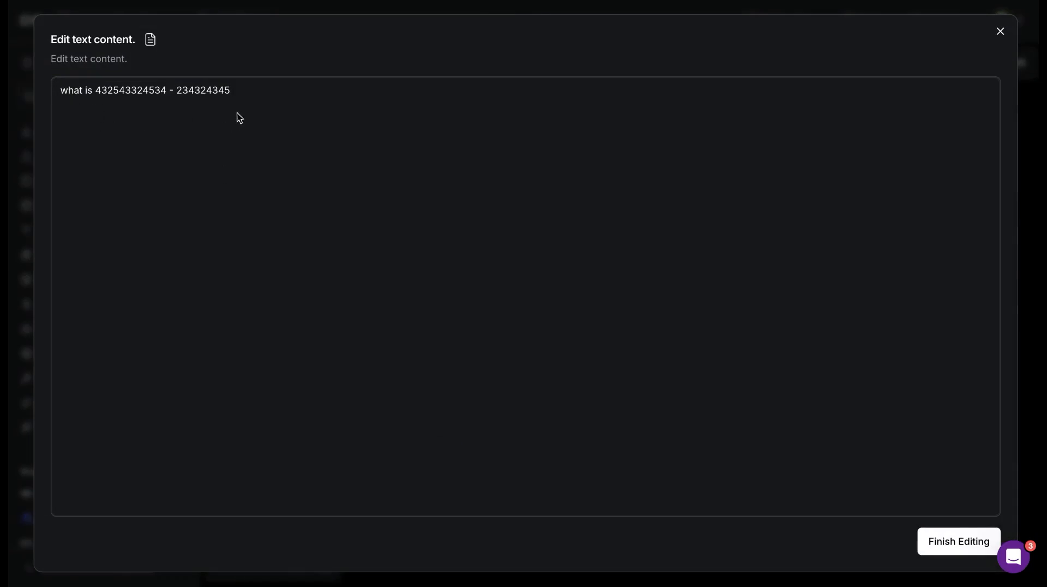
mouse_move(1010, 48)
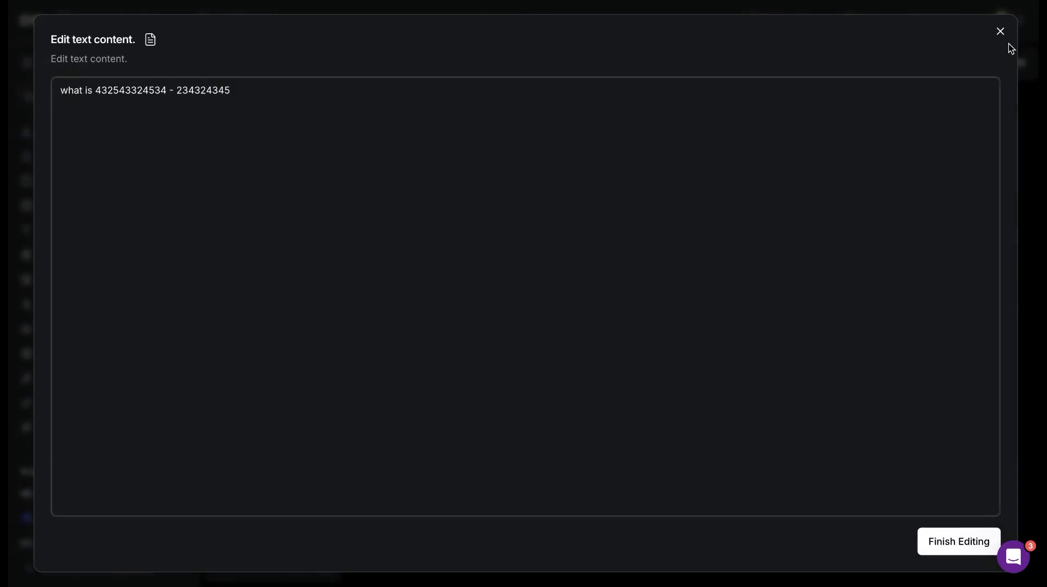
left_click(1000, 31)
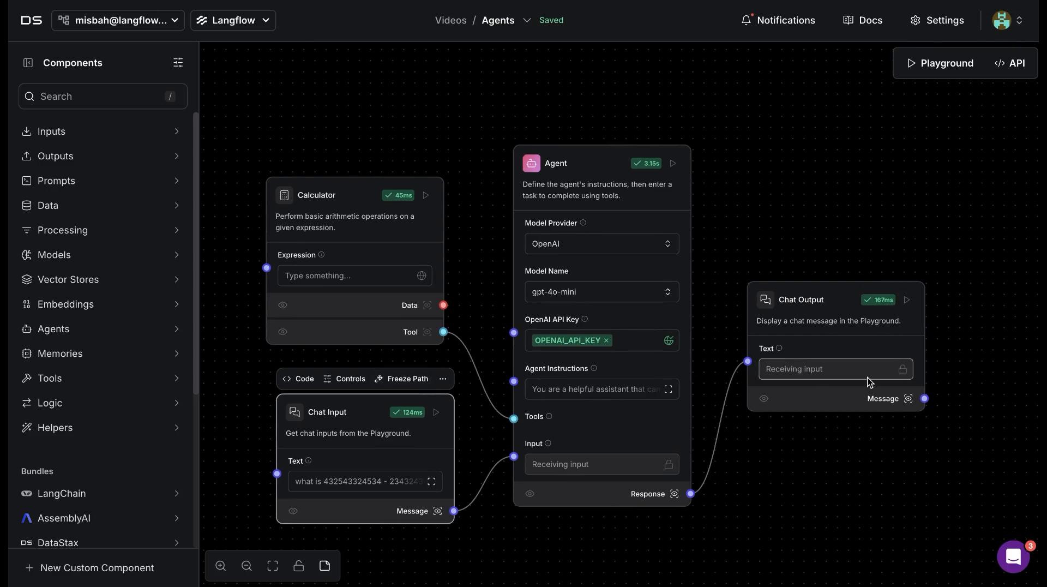
mouse_move(909, 399)
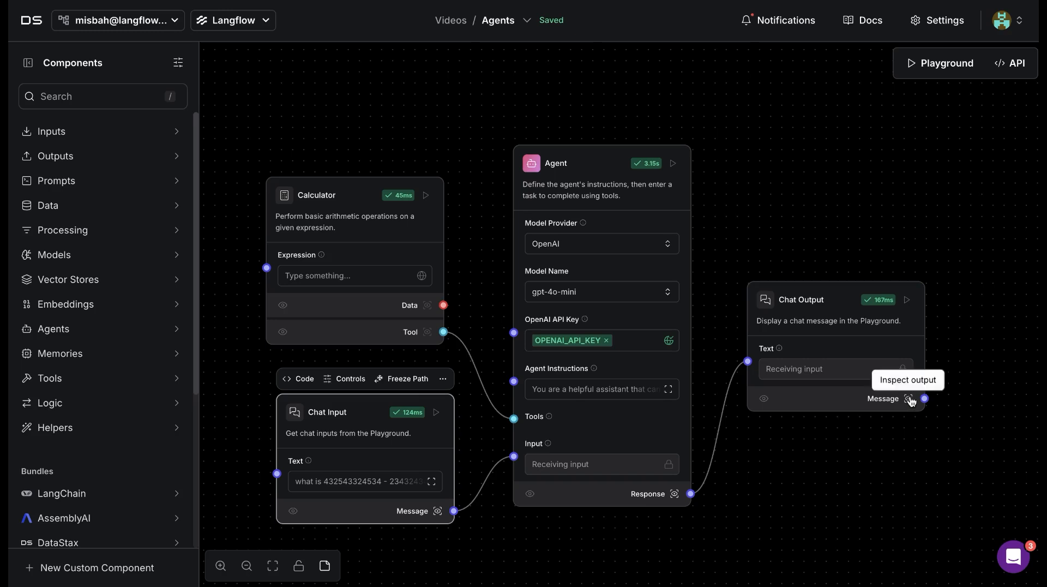
left_click(909, 398)
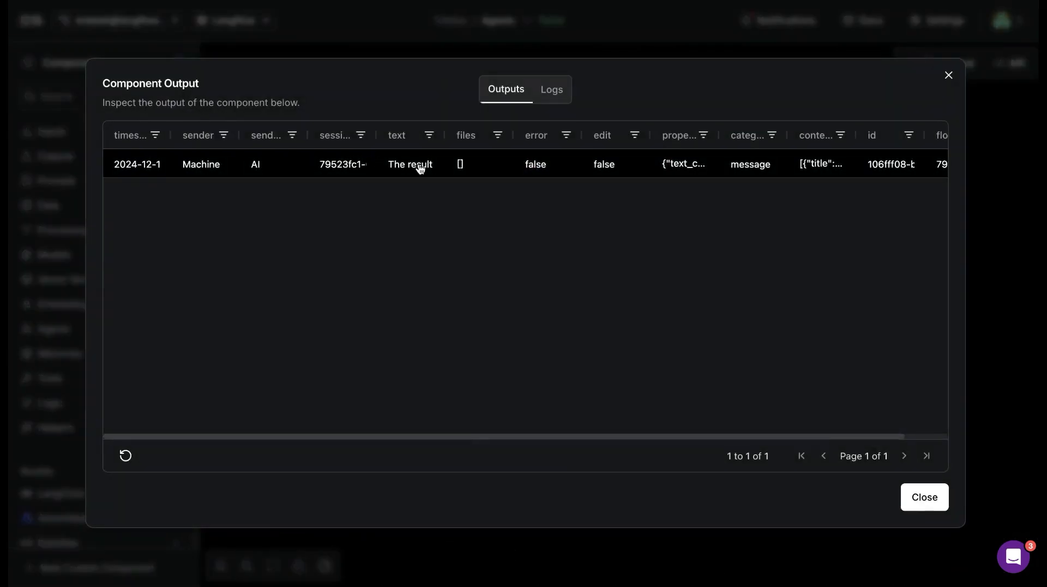
left_click(410, 164)
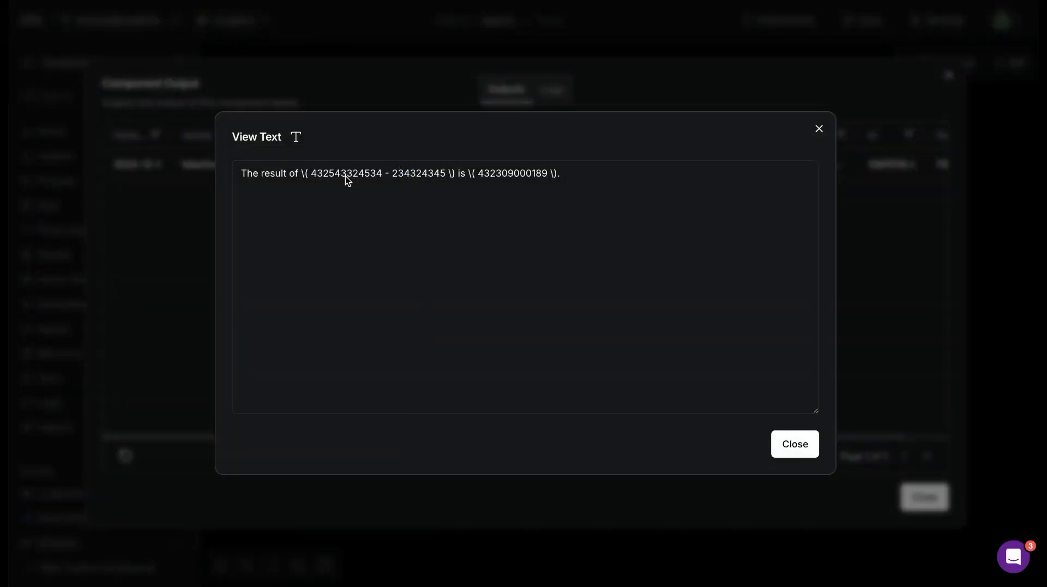
left_click(510, 172)
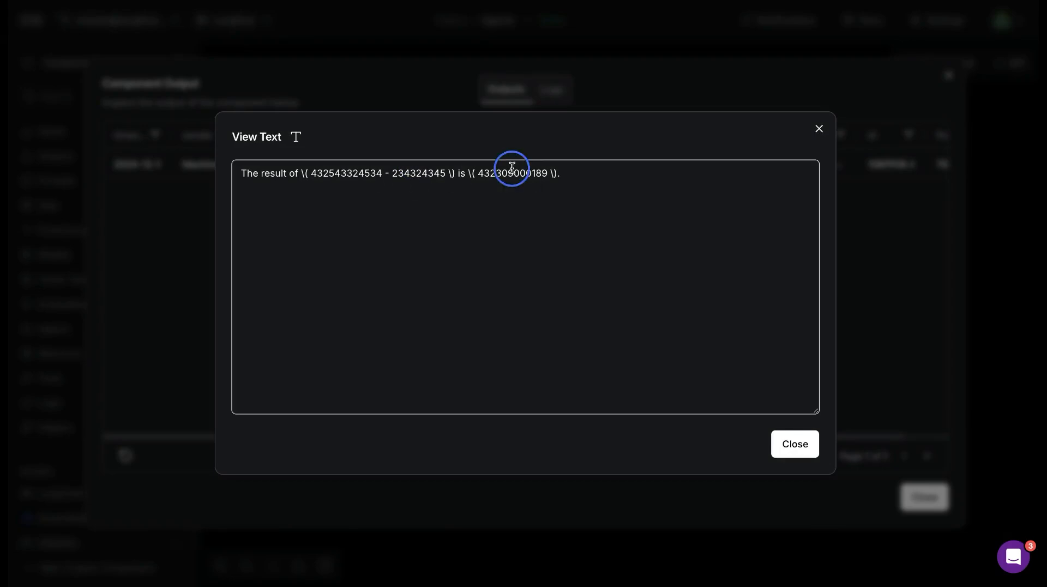
mouse_move(733, 166)
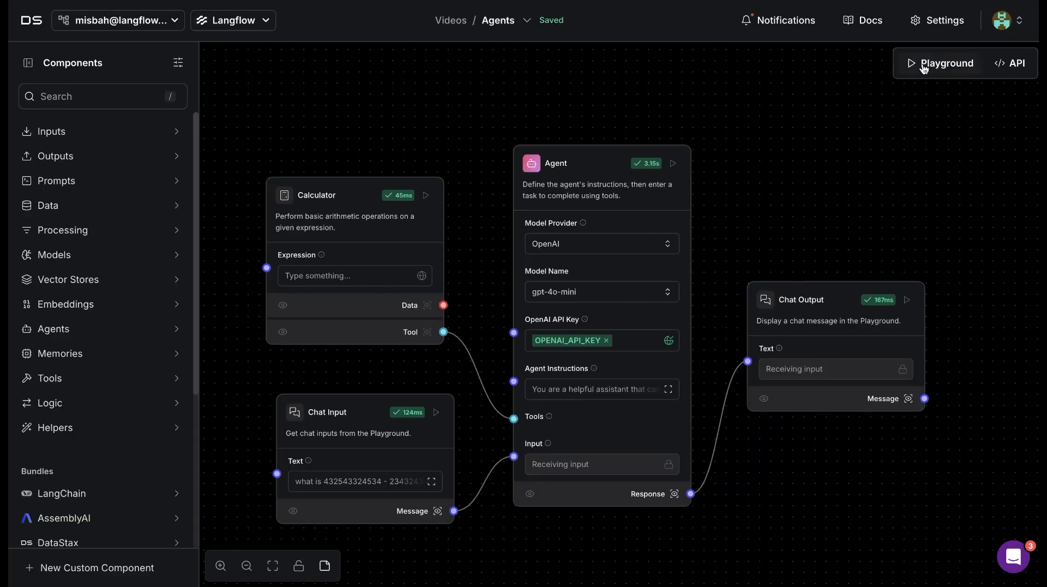
left_click(947, 64)
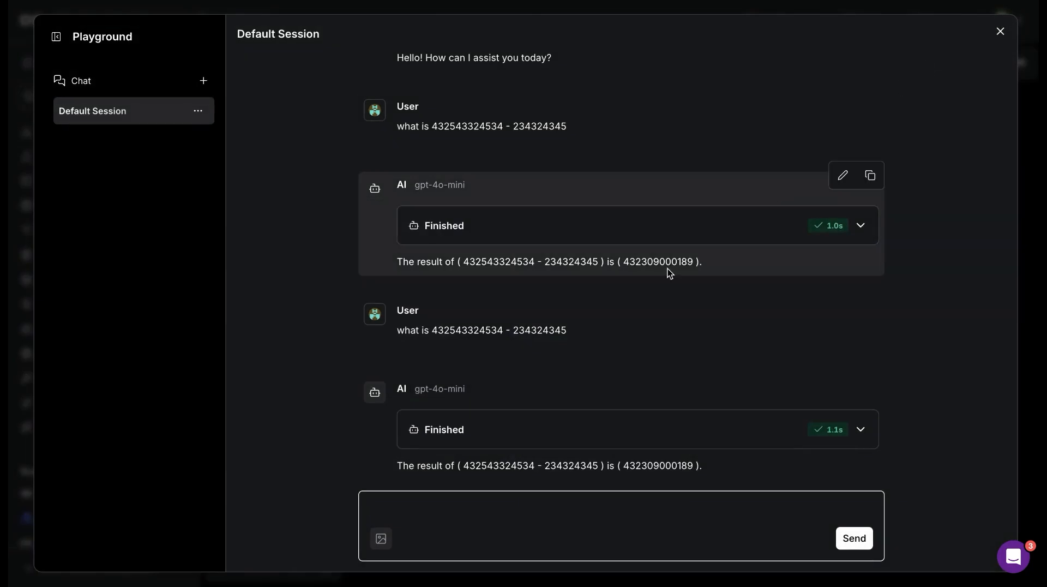
mouse_move(861, 229)
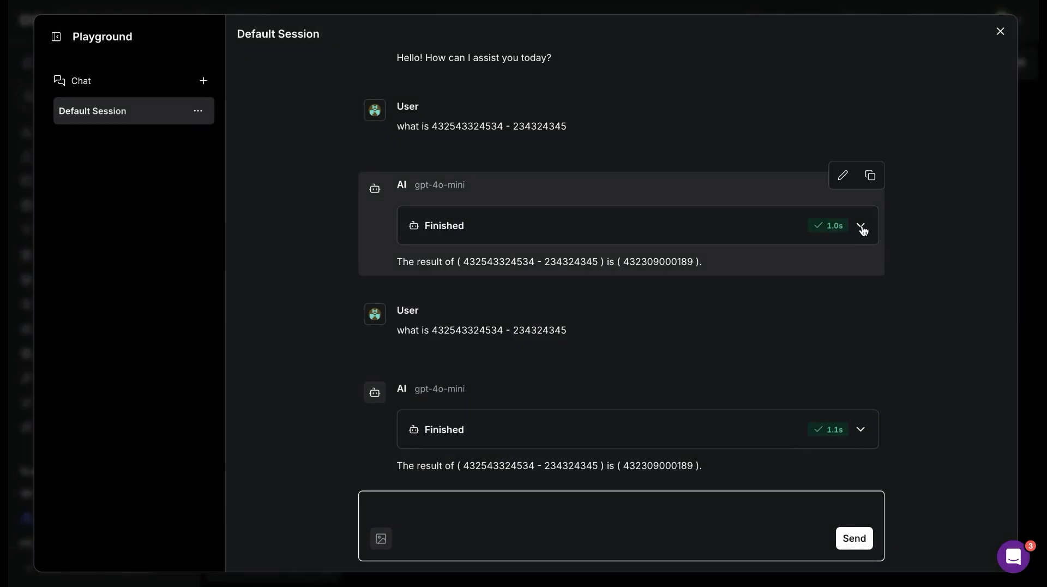
left_click(860, 226)
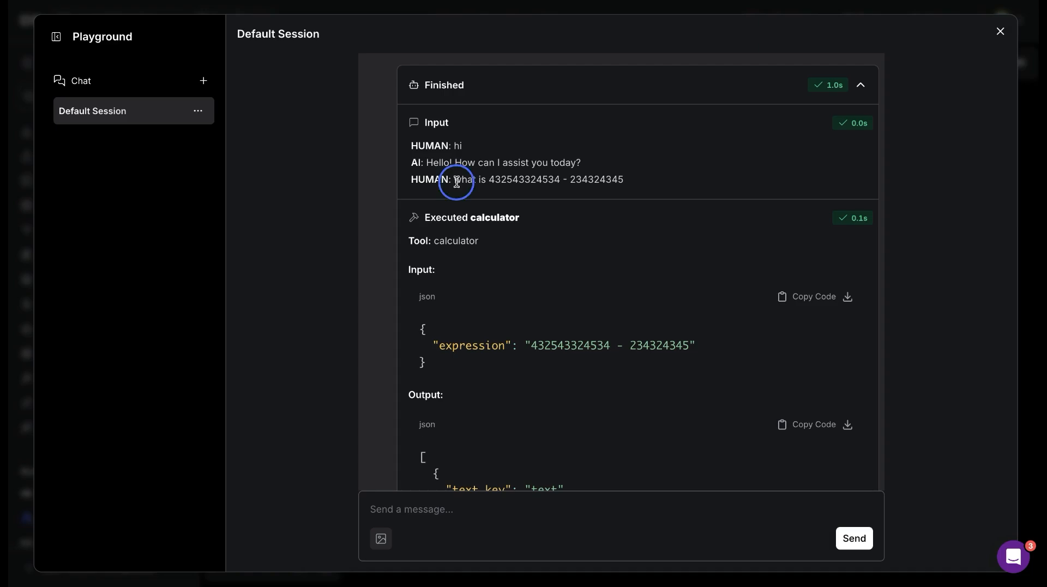
scroll("down", 3)
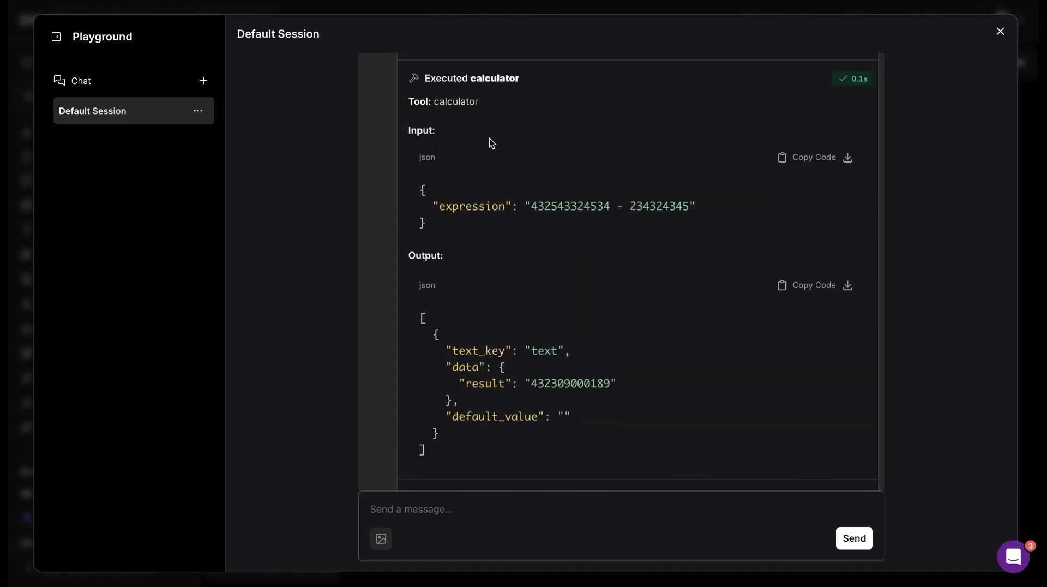
scroll("down", 3)
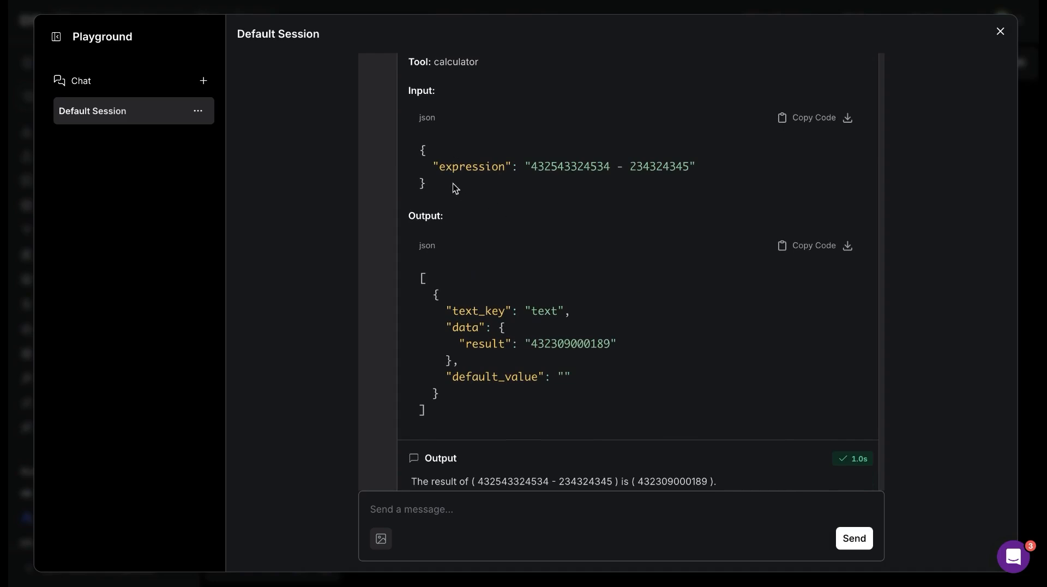
scroll("down", 3)
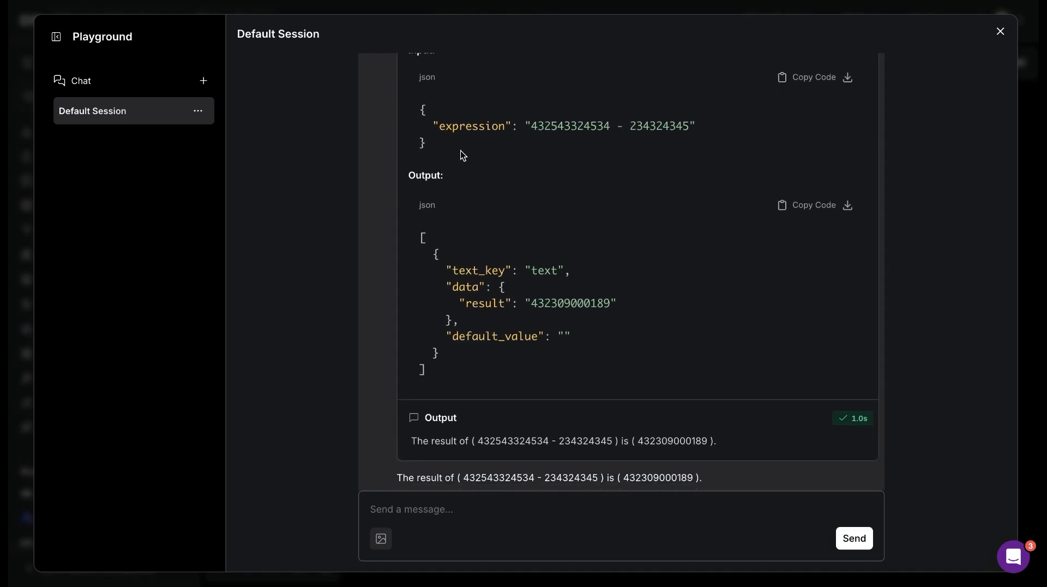
scroll("down", 3)
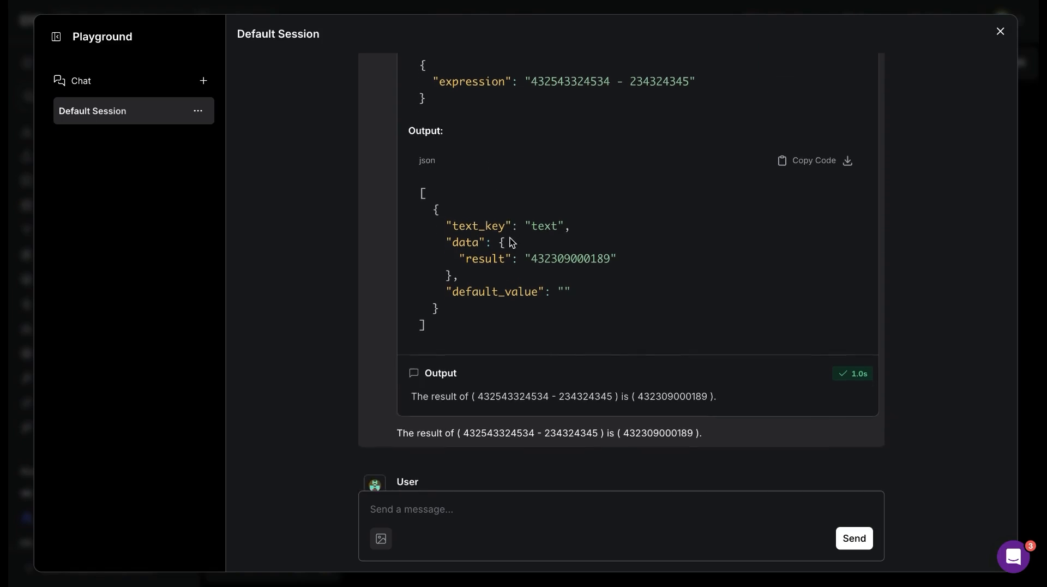
scroll("down", 3)
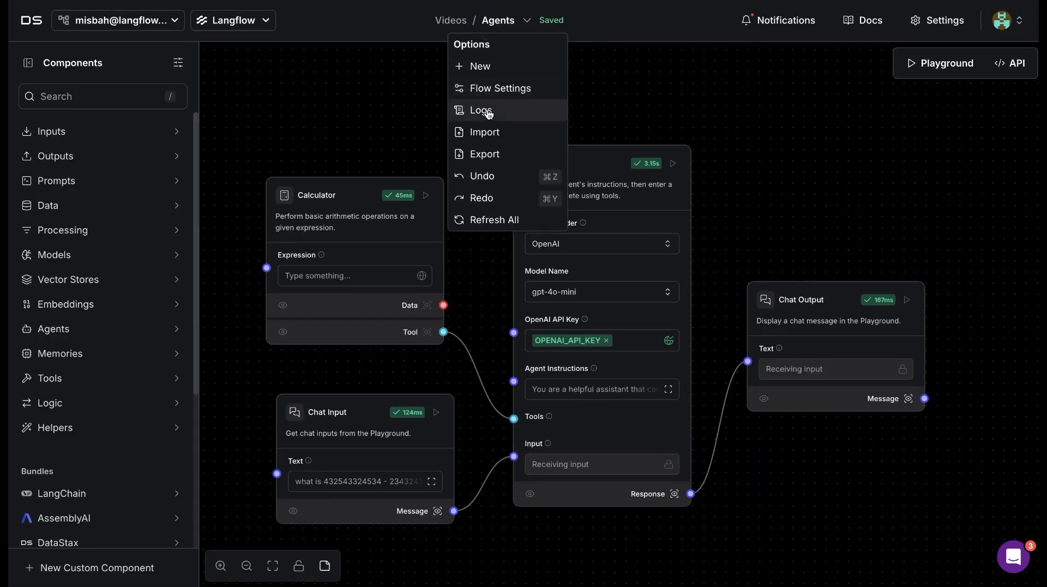
left_click(480, 110)
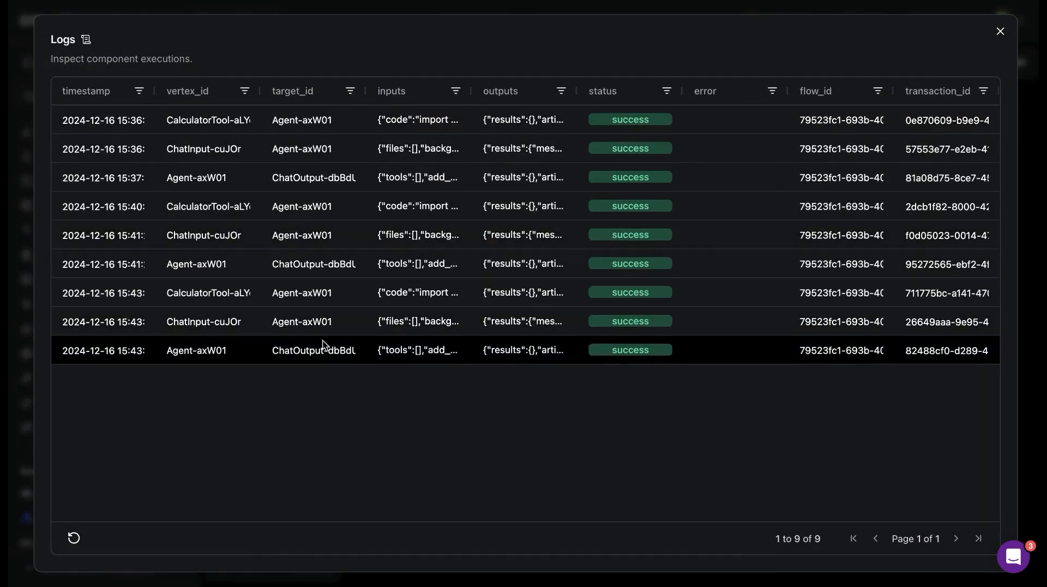
mouse_move(215, 296)
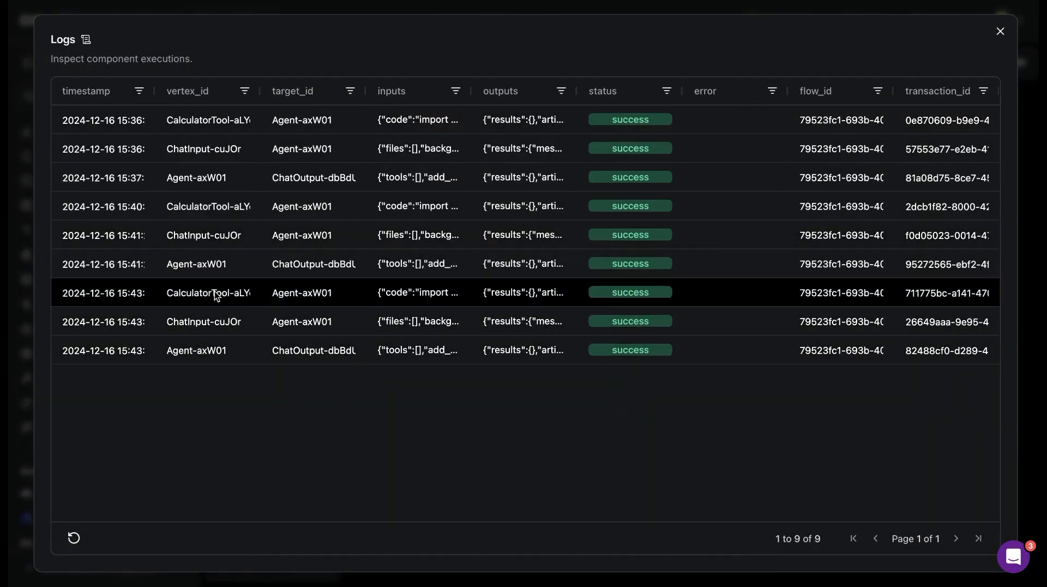
left_click(1000, 31)
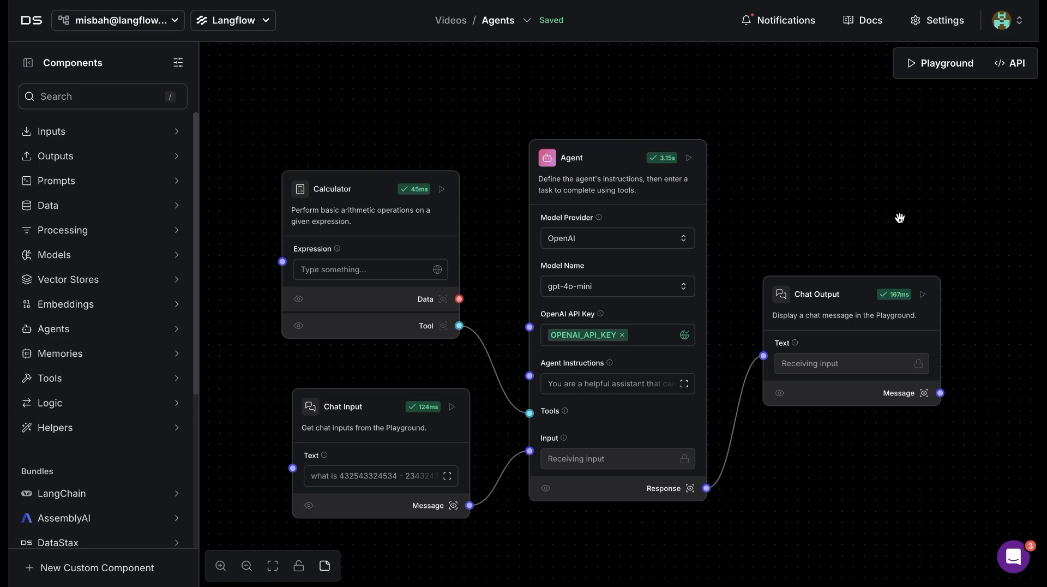
mouse_move(806, 216)
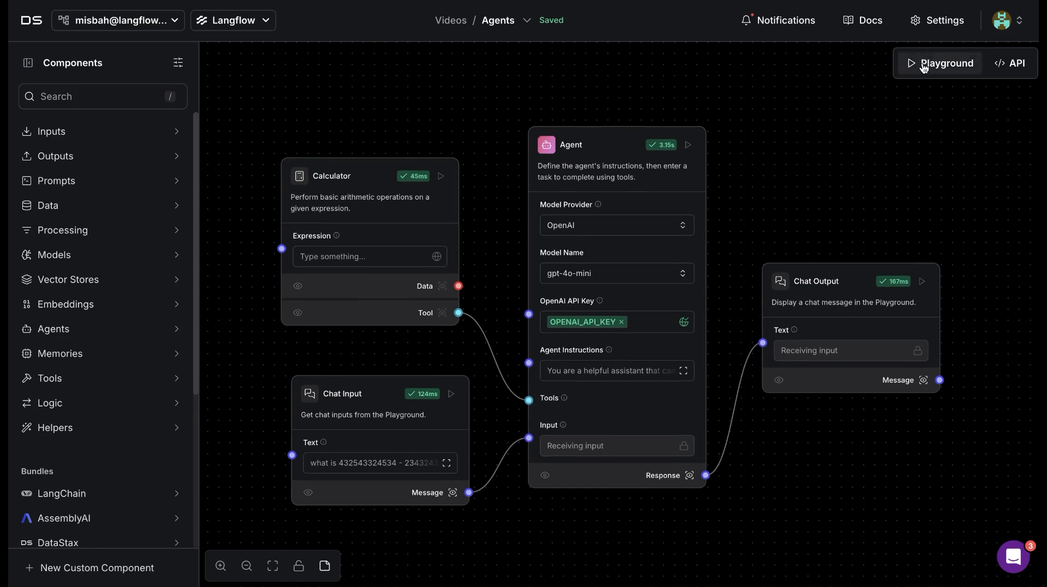
mouse_move(1016, 63)
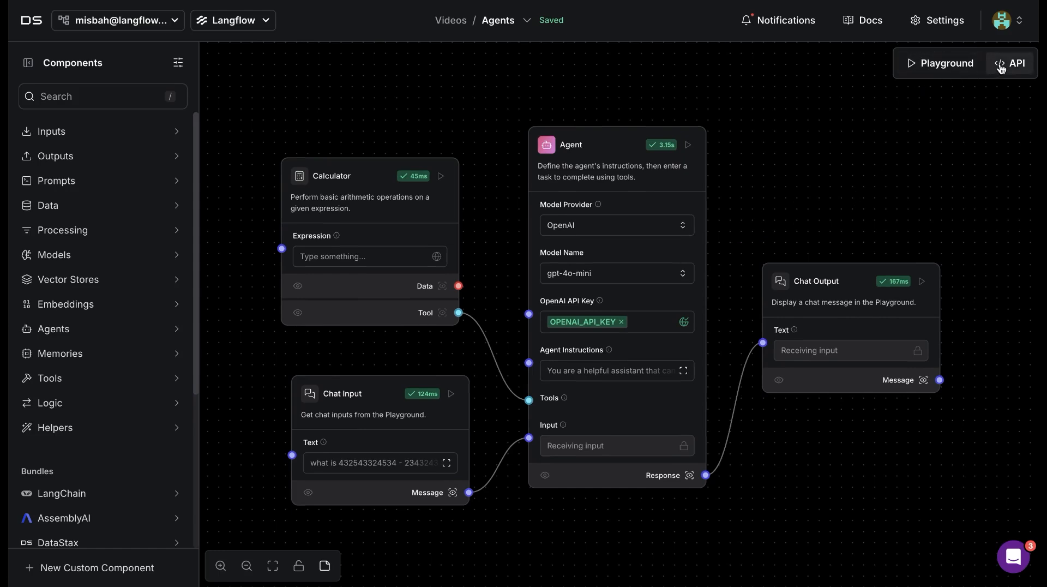
View the flow's API code: cURL snippet, Python client example and per-component tweaks.
left_click(1012, 63)
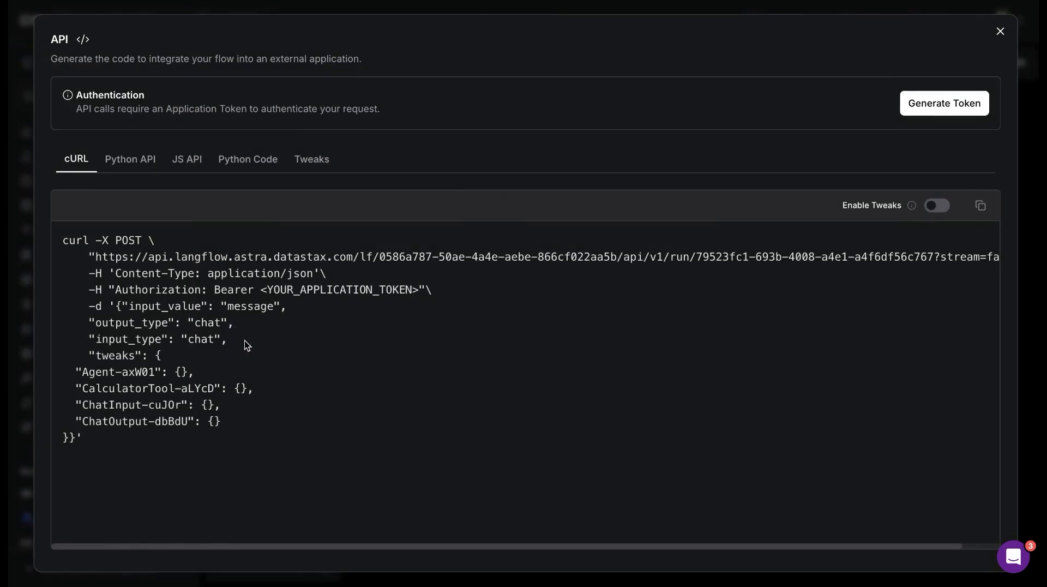
mouse_move(132, 444)
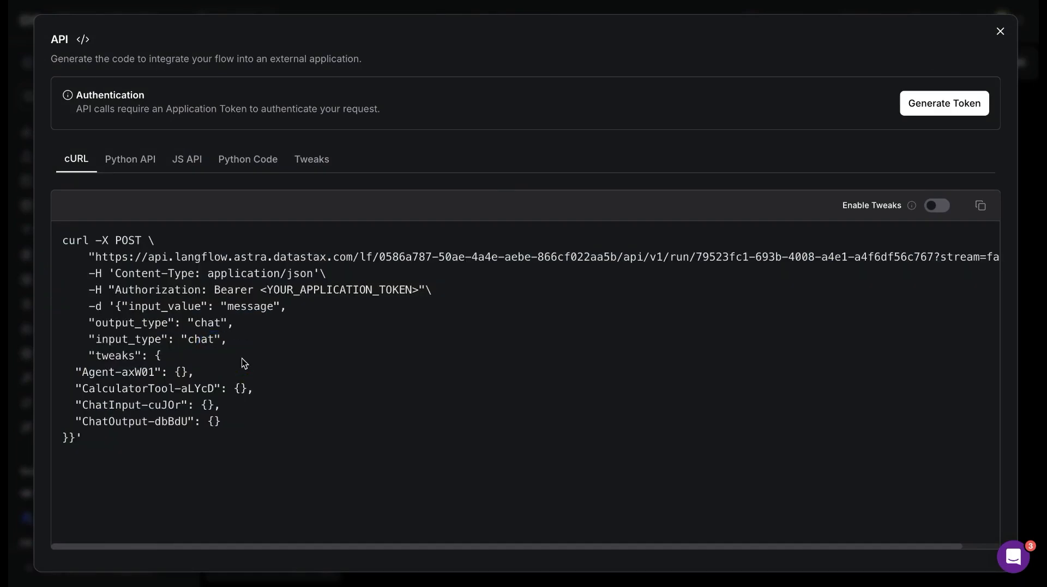
mouse_move(359, 279)
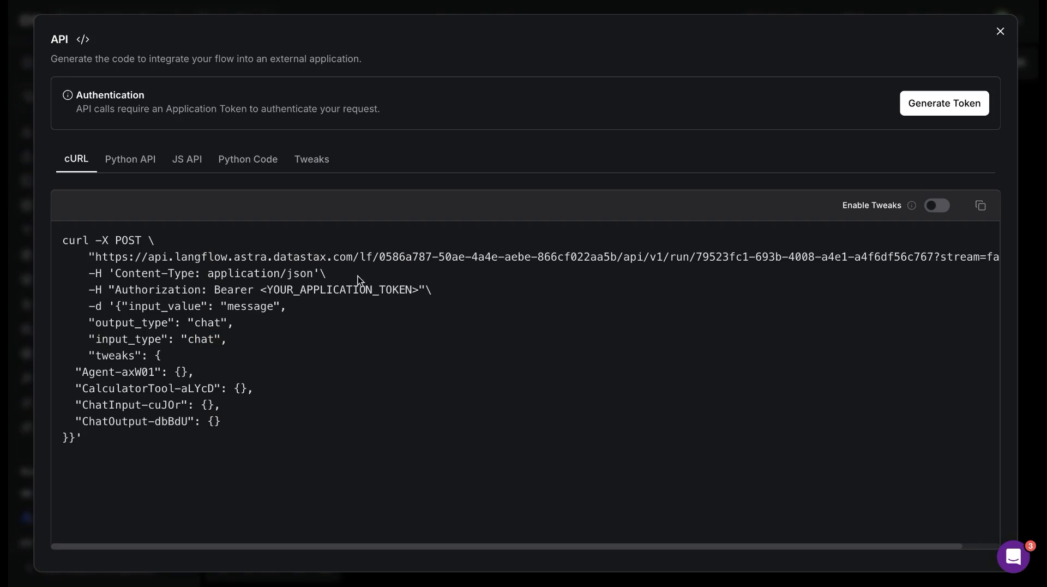
left_click(130, 159)
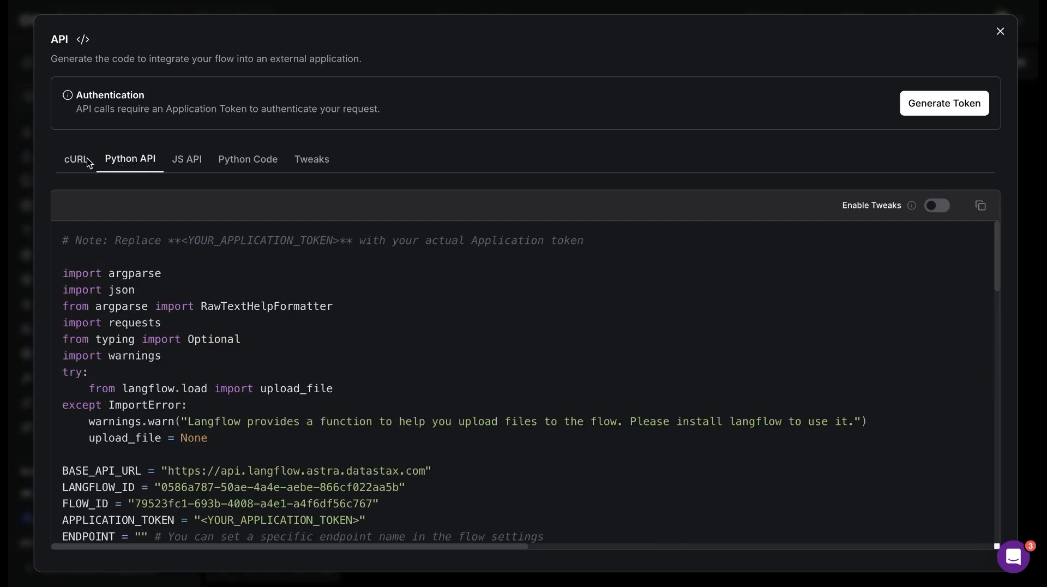
mouse_move(186, 163)
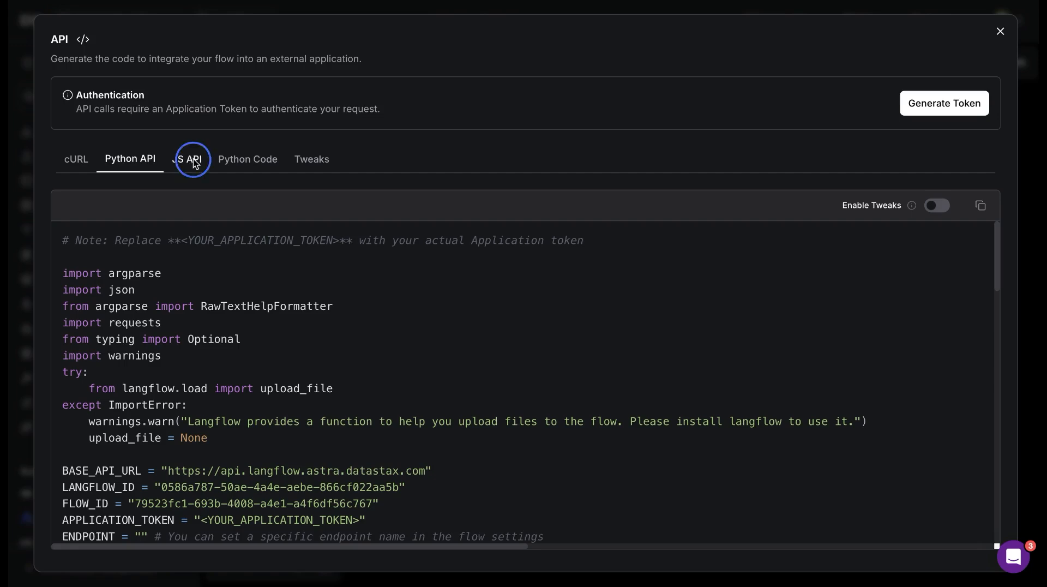
left_click(311, 159)
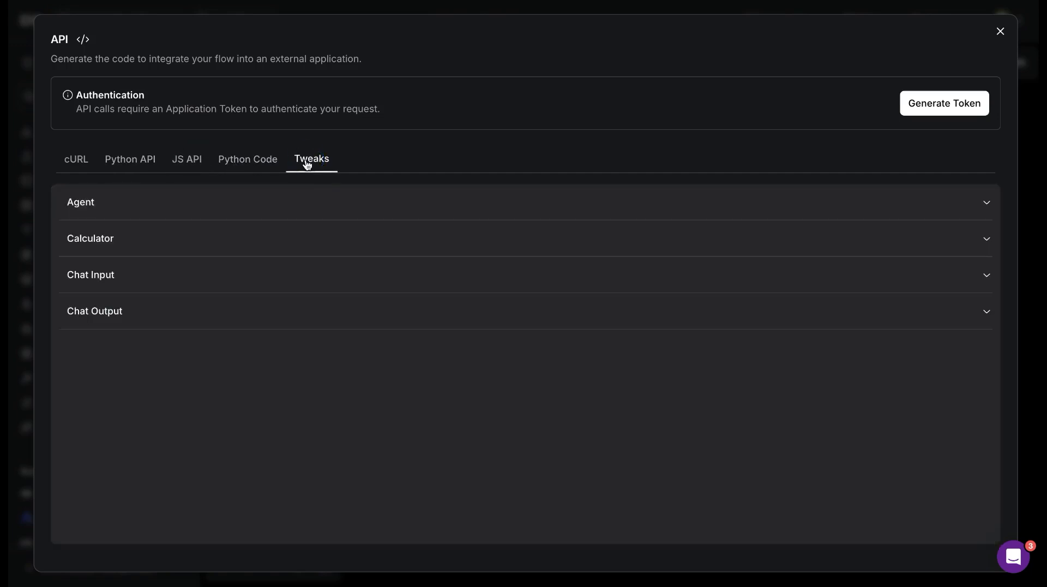
mouse_move(500, 237)
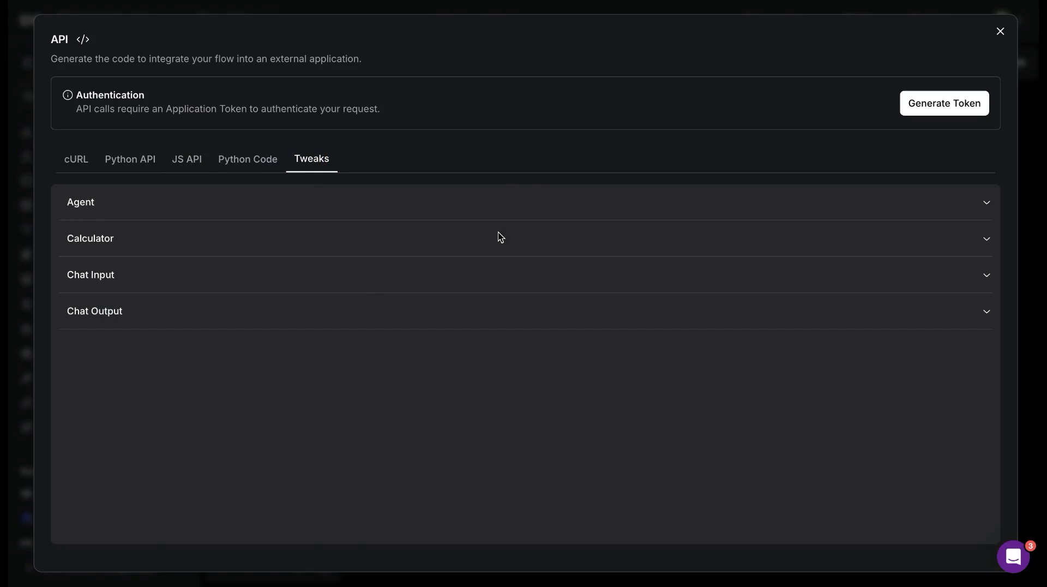
Return from the Tweaks and cURL examples to the agent flow canvas.
left_click(90, 239)
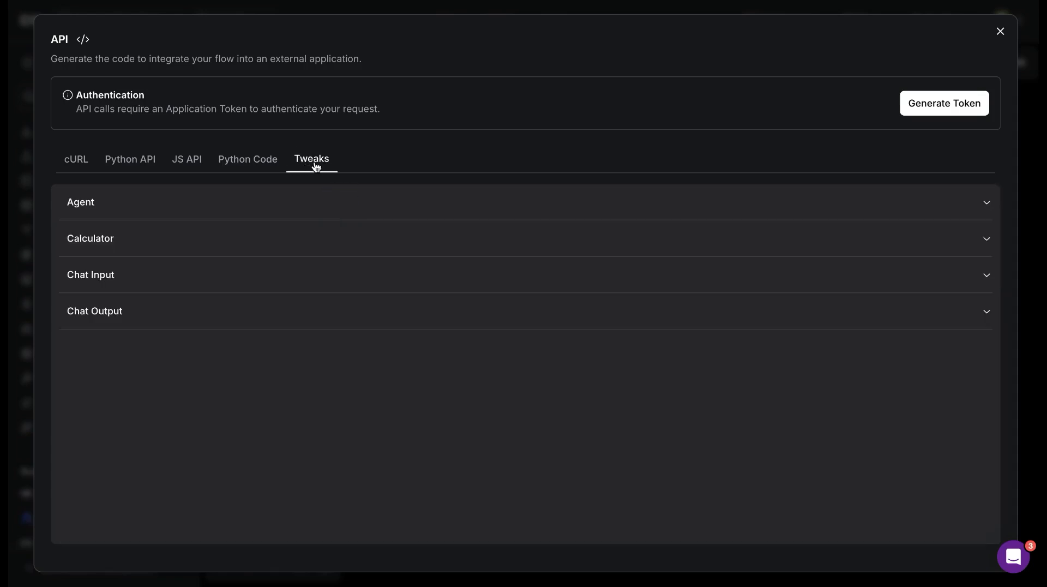
left_click(75, 159)
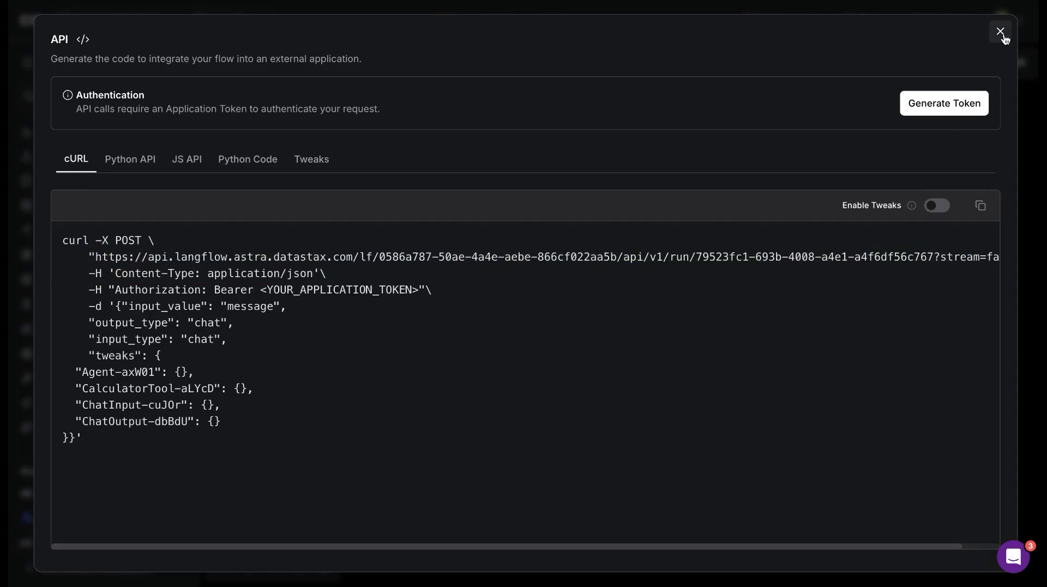
left_click(1000, 31)
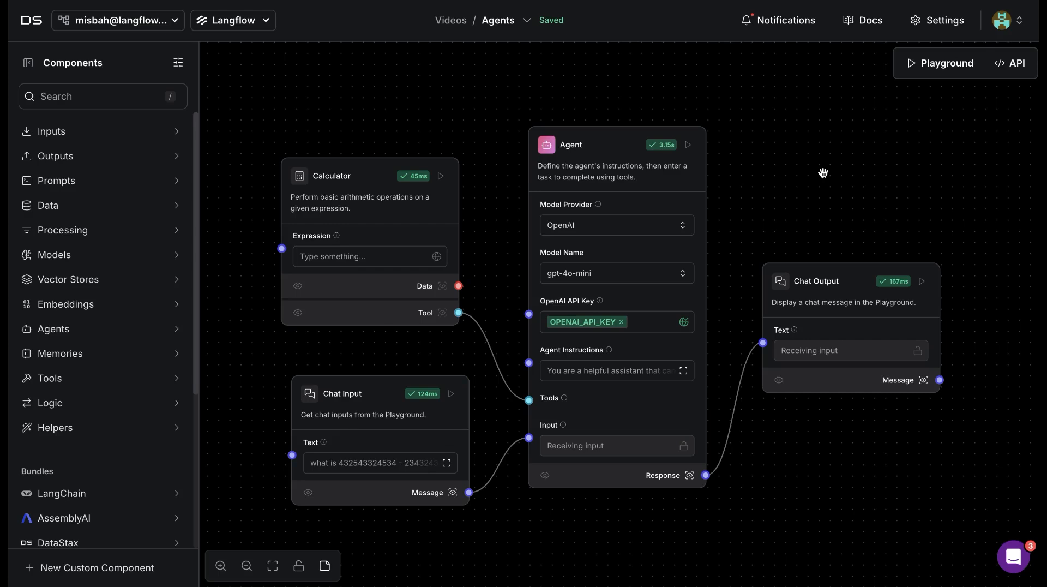